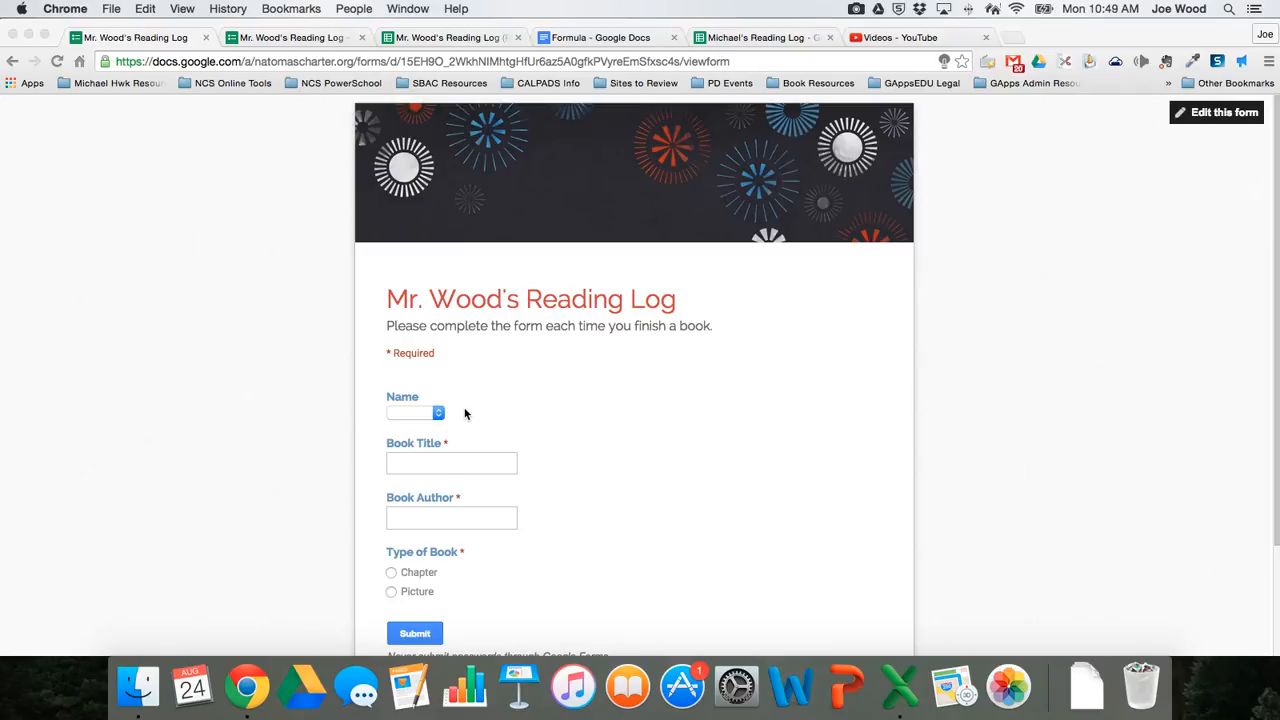
Leave the Reading Log form and switch to the Mr. Wood's Reading Log (Responses) spreadsheet
{"action": "left_click", "coordinate": [416, 412]}
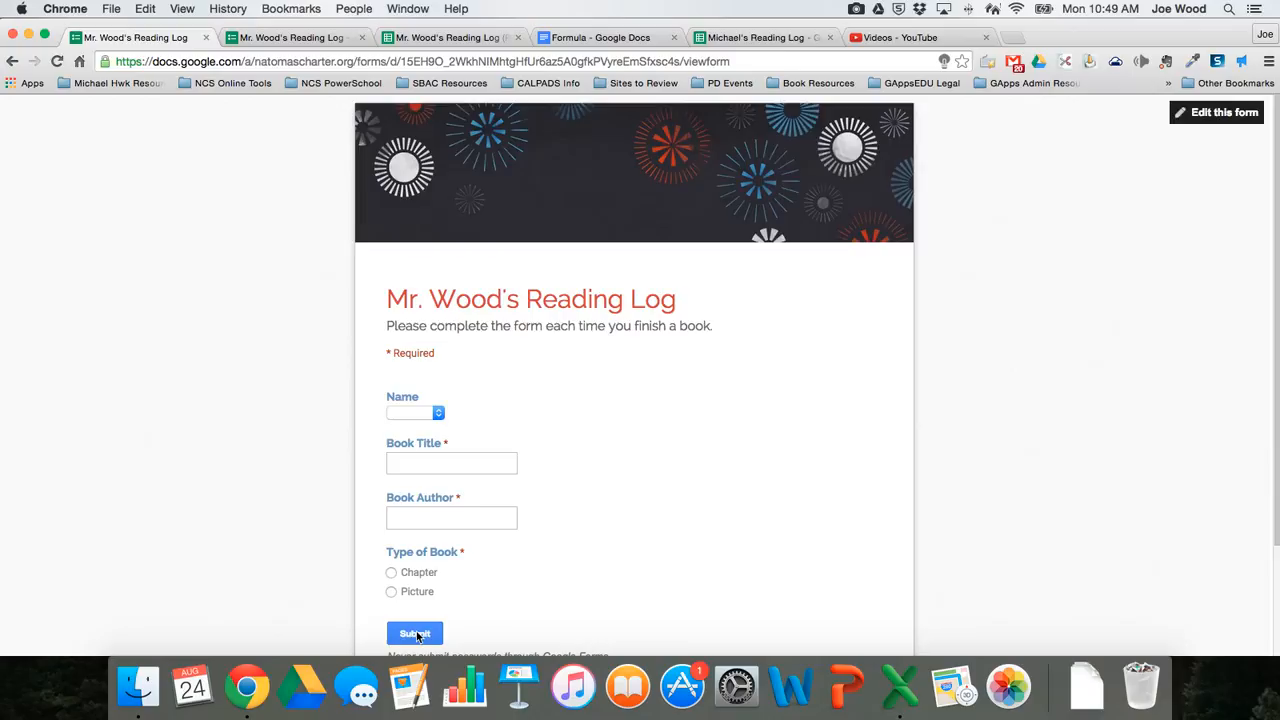
{"action": "left_click", "coordinate": [448, 36]}
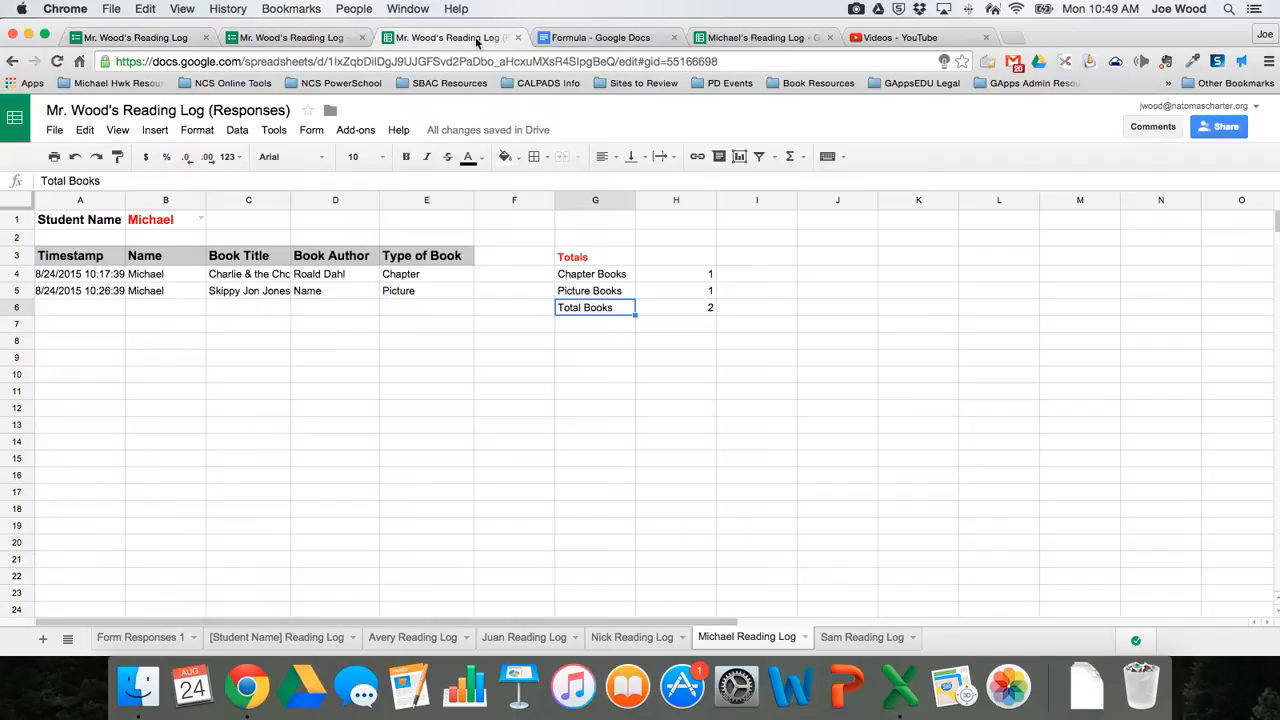
Review the Form Responses 1, Avery, Juan and Michael sheets in the responses spreadsheet
{"action": "left_click", "coordinate": [140, 636]}
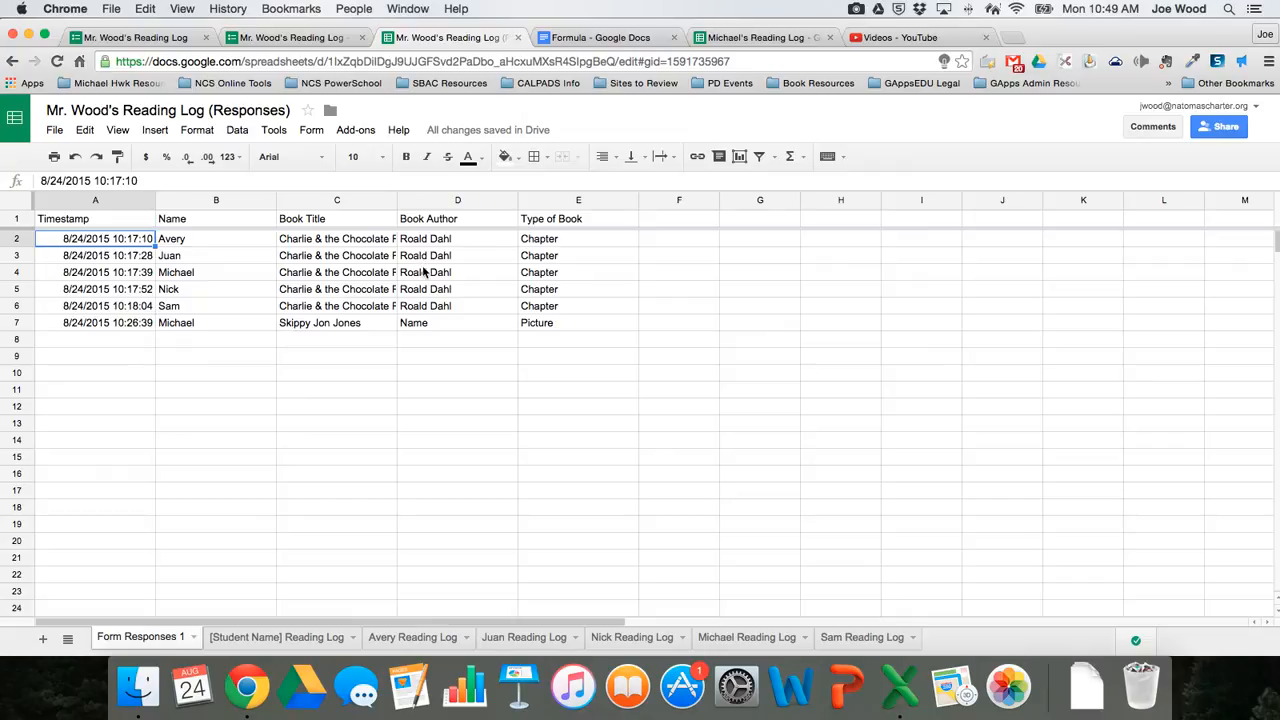
{"action": "left_click", "coordinate": [412, 636]}
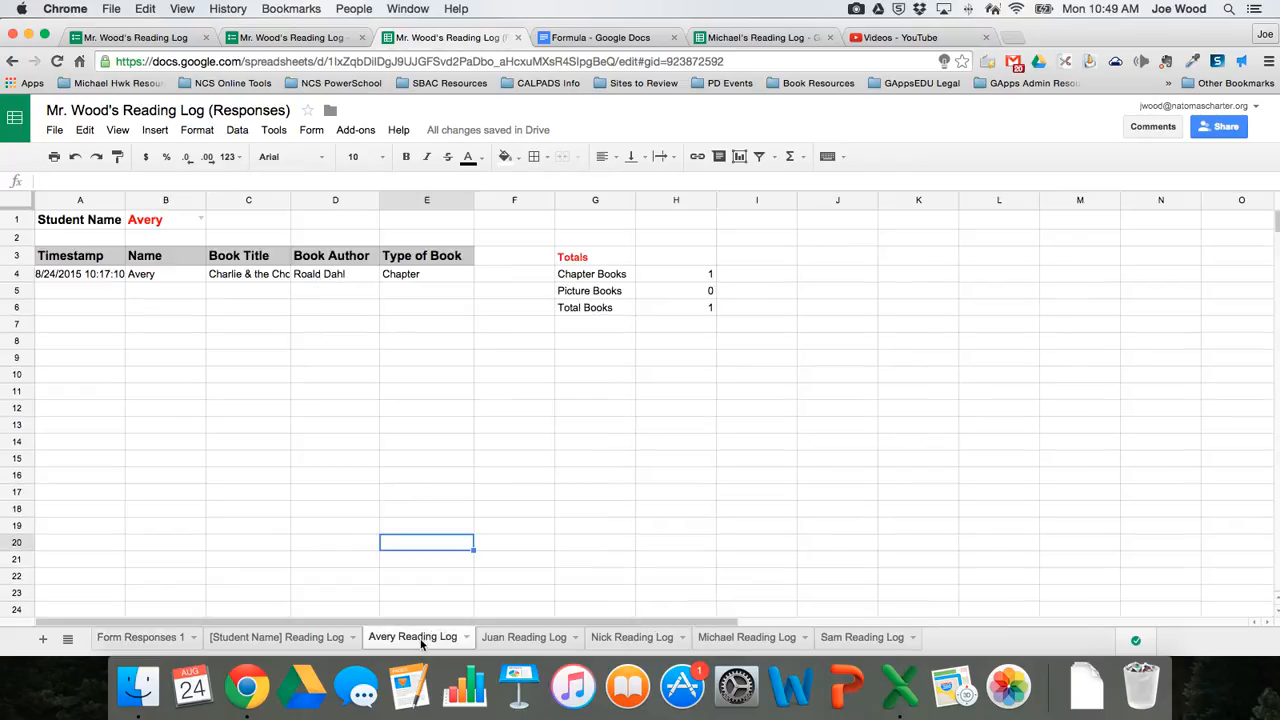
{"action": "left_click", "coordinate": [524, 636]}
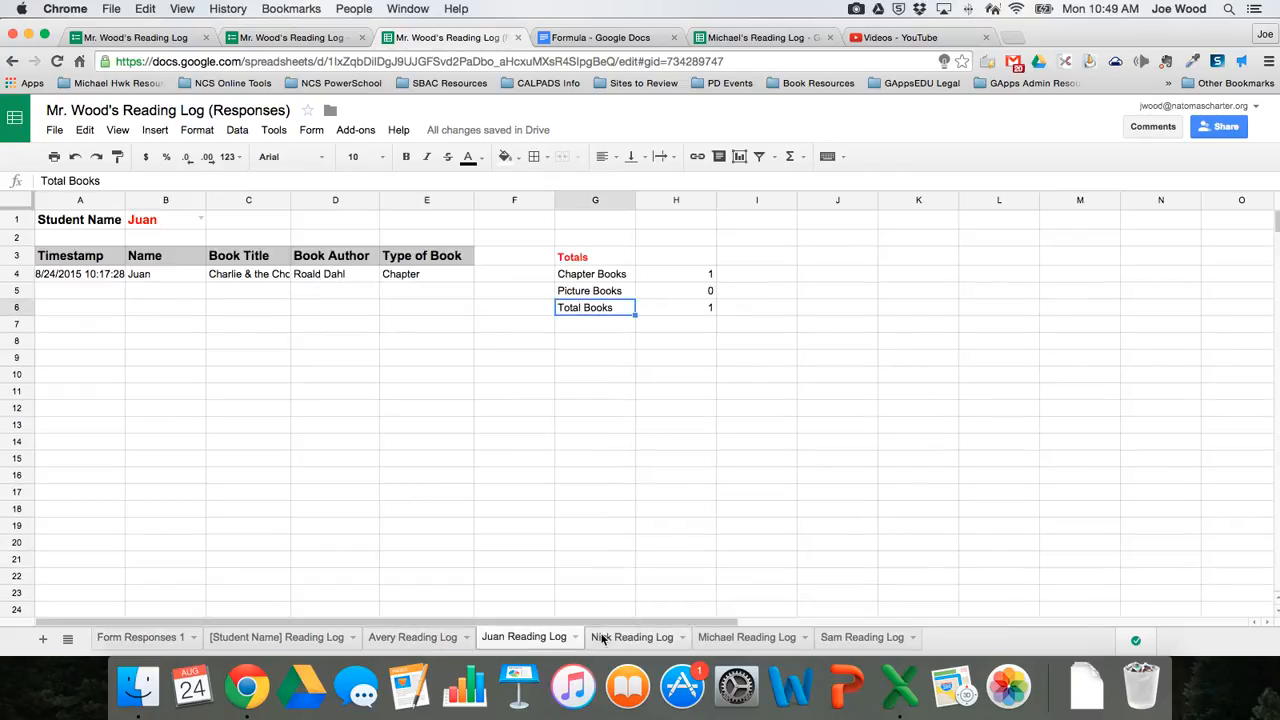
{"action": "left_click", "coordinate": [746, 636]}
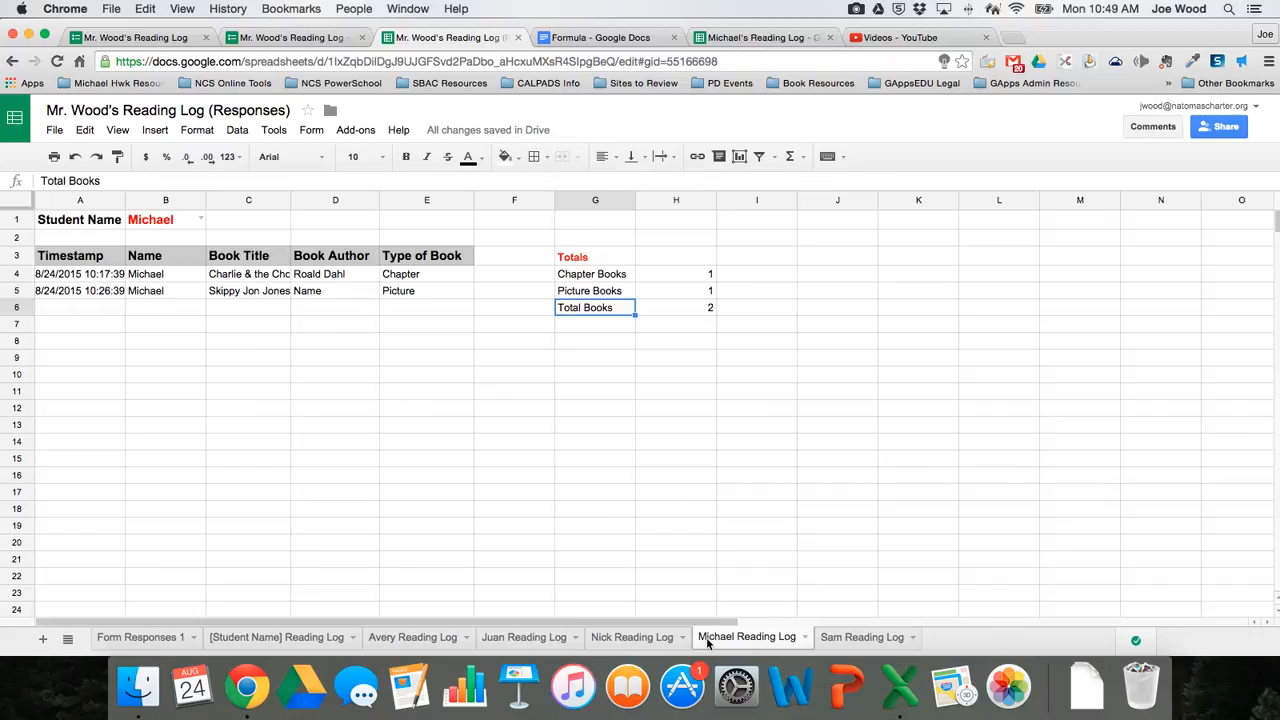
{"action": "left_click", "coordinate": [140, 636]}
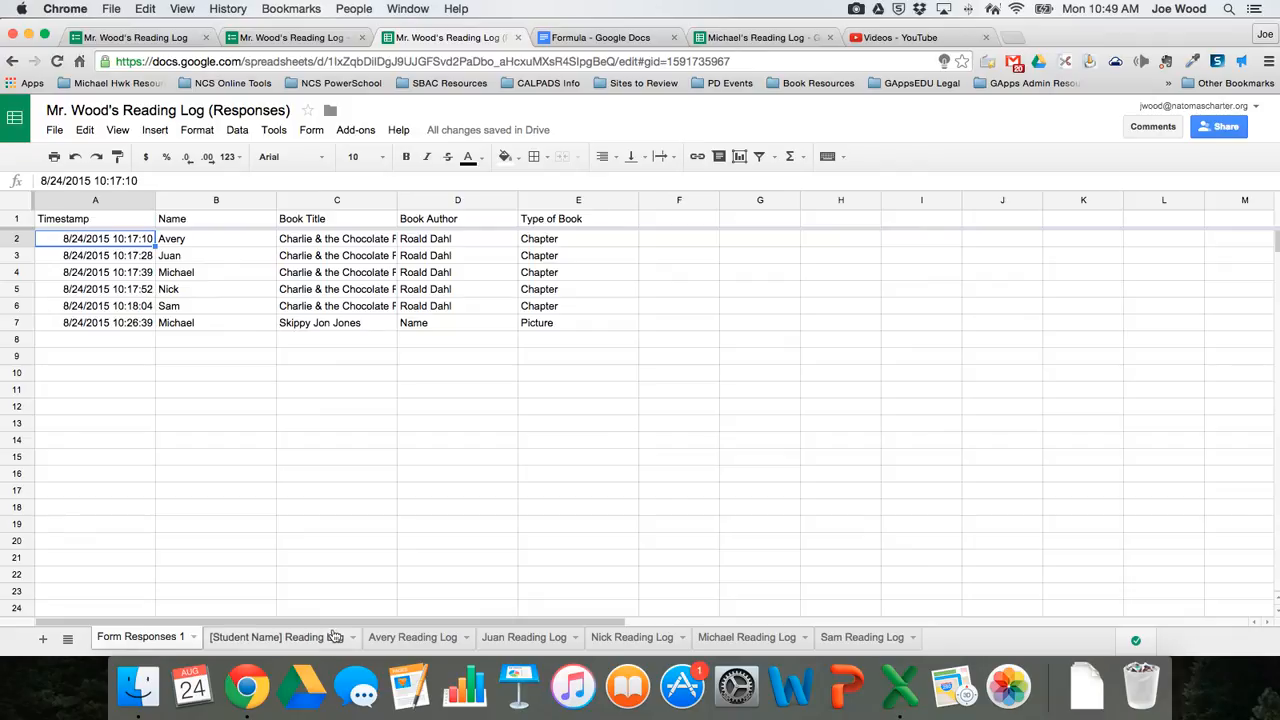
Look at Michael's separate Reading Log spreadsheet, then return to the responses spreadsheet
{"action": "left_click", "coordinate": [756, 36]}
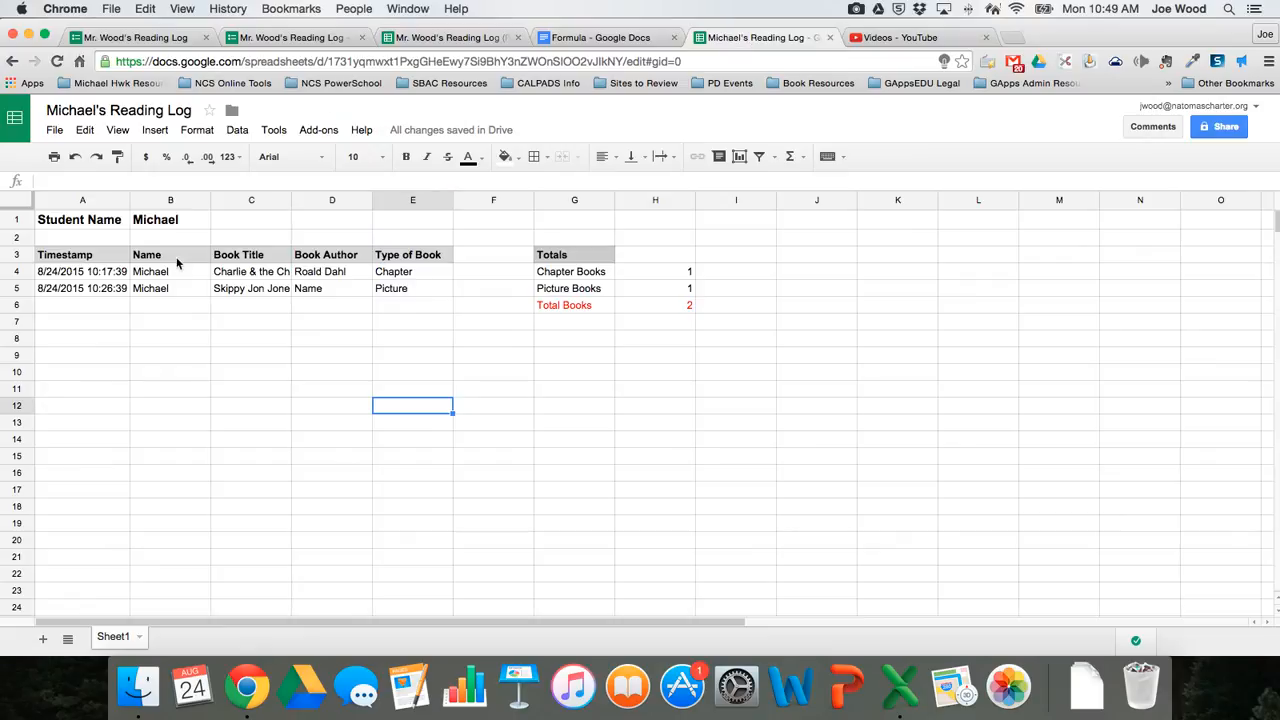
{"action": "mouse_move", "coordinate": [262, 292]}
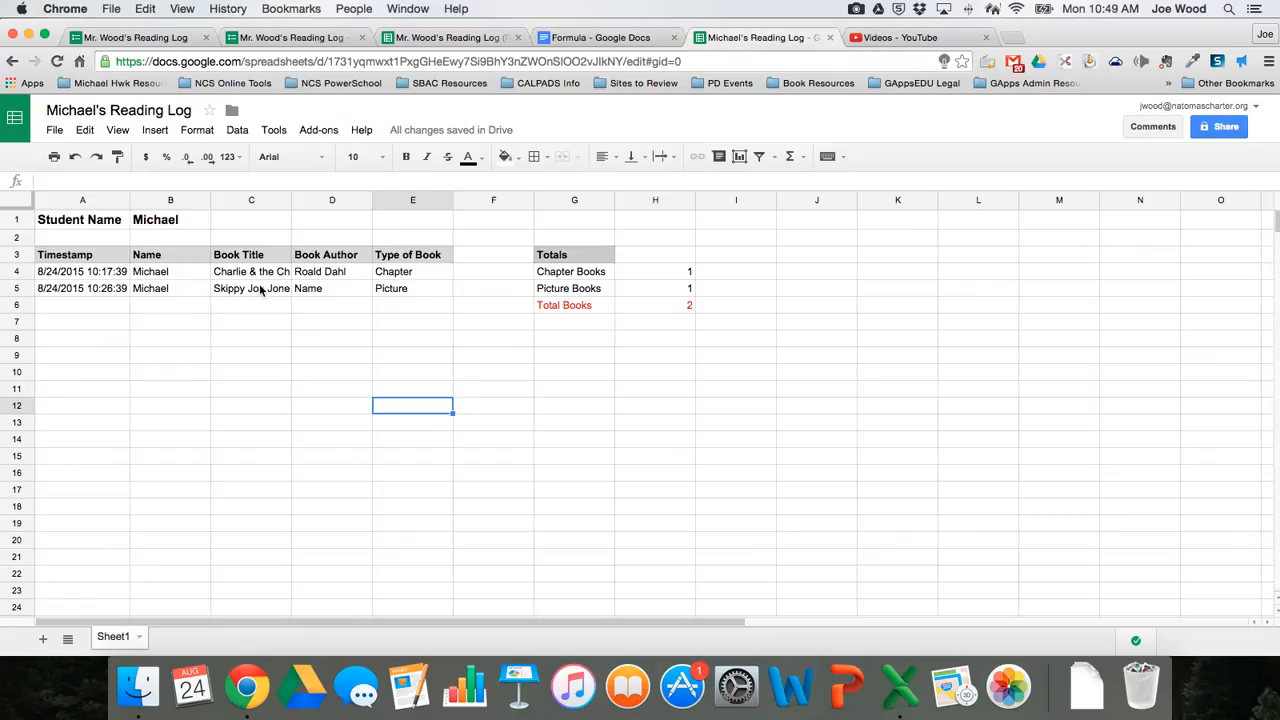
{"action": "left_click", "coordinate": [450, 36]}
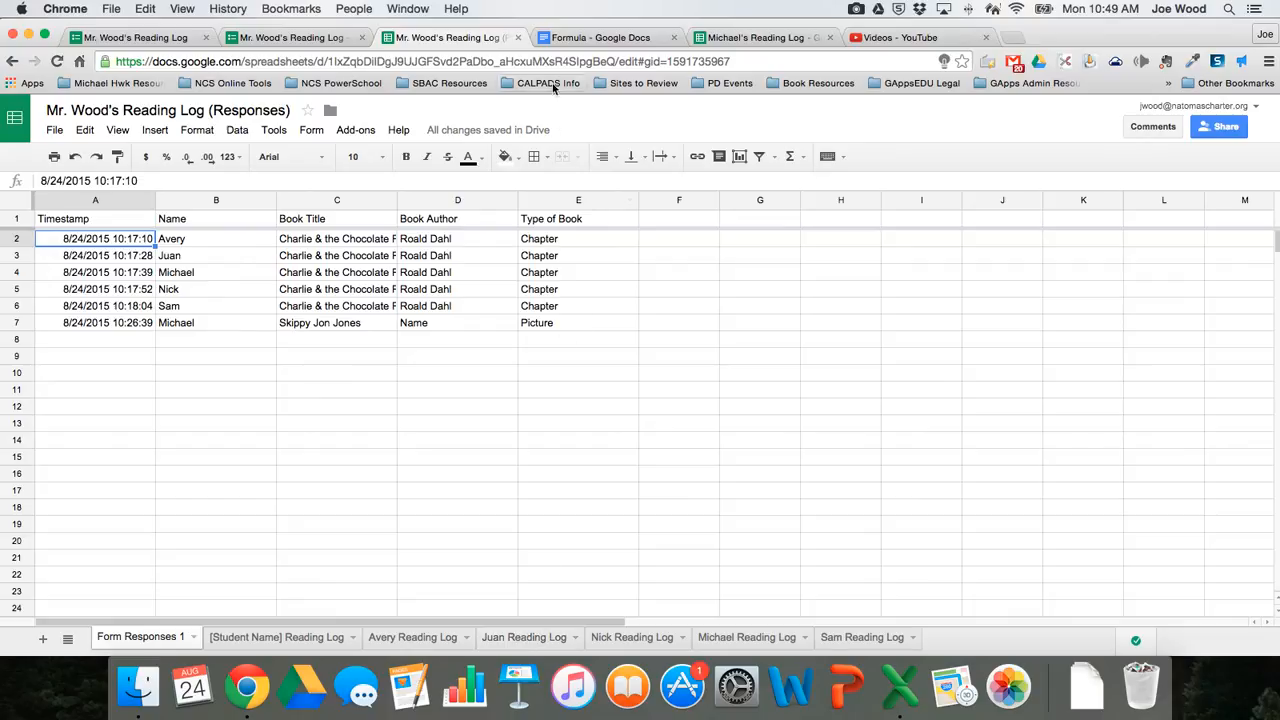
Check the saved IMPORTRANGE formula in the Formula doc, then show the Michael Reading Log sheet
{"action": "left_click", "coordinate": [600, 36]}
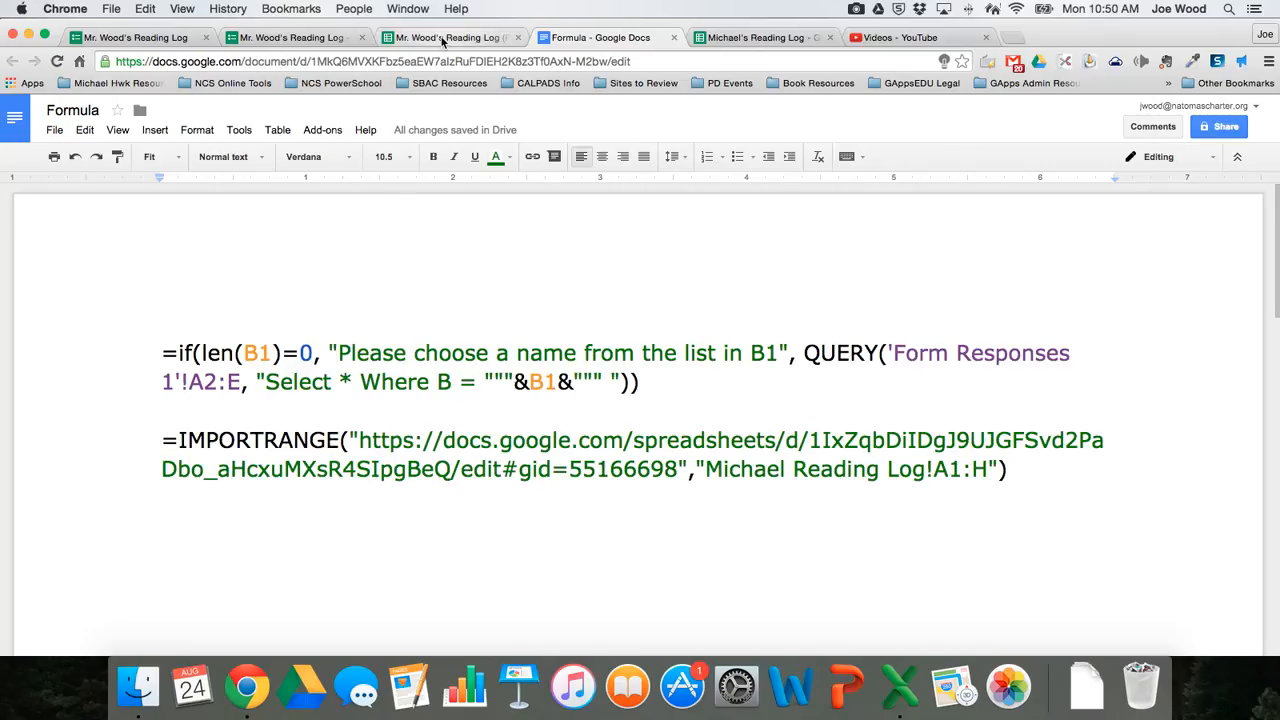
{"action": "left_click", "coordinate": [450, 36]}
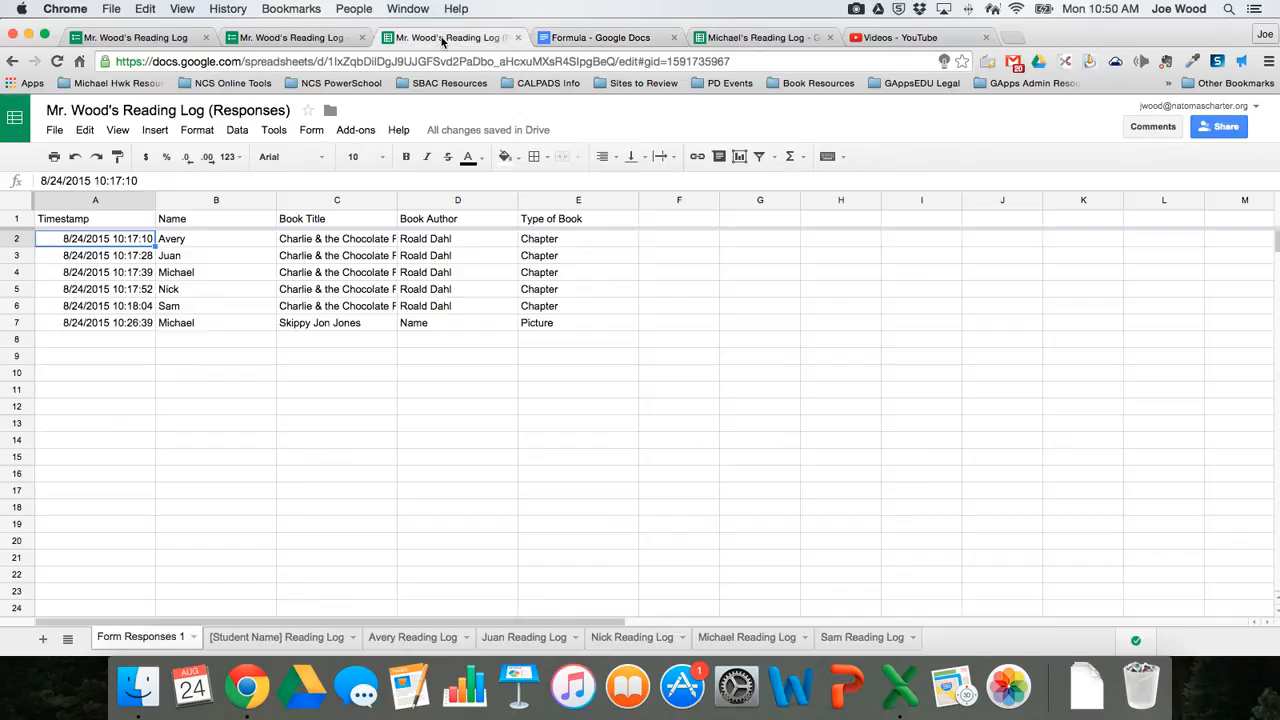
{"action": "left_click", "coordinate": [748, 636]}
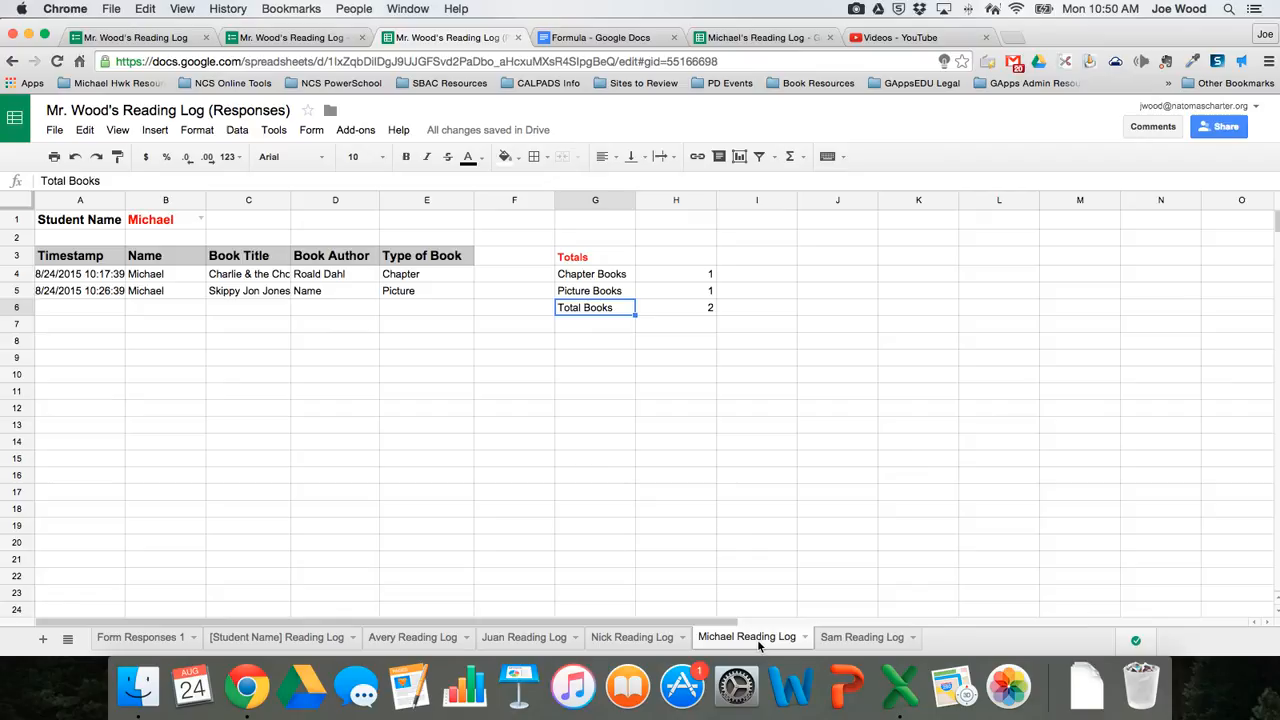
Create a new blank spreadsheet via File > New > Spreadsheet and return to the responses file
{"action": "left_click", "coordinate": [54, 130]}
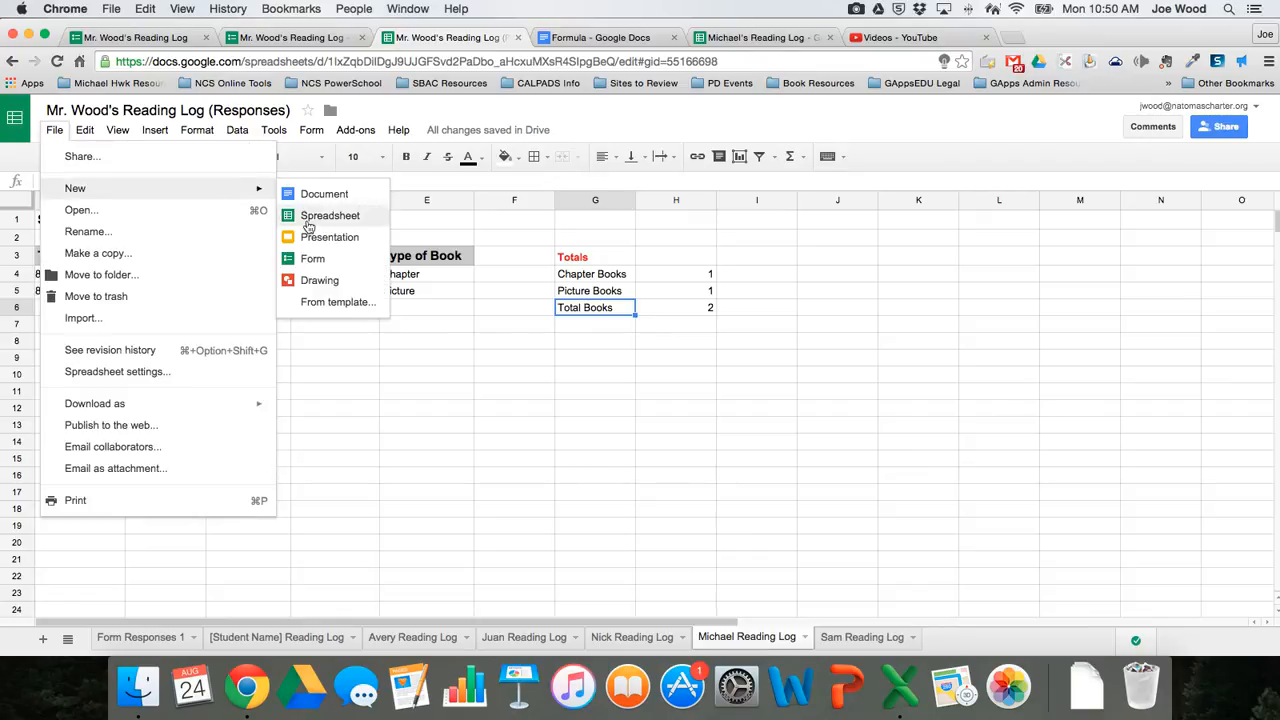
{"action": "left_click", "coordinate": [330, 216]}
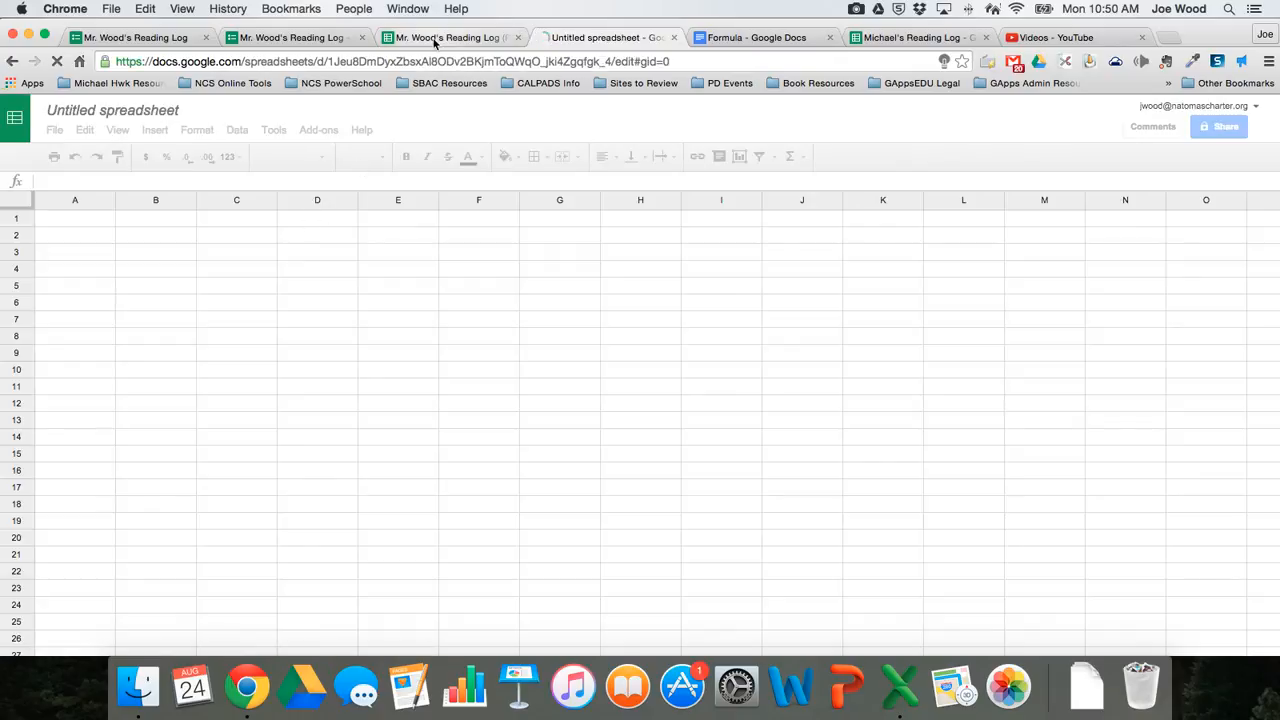
{"action": "left_click", "coordinate": [450, 36]}
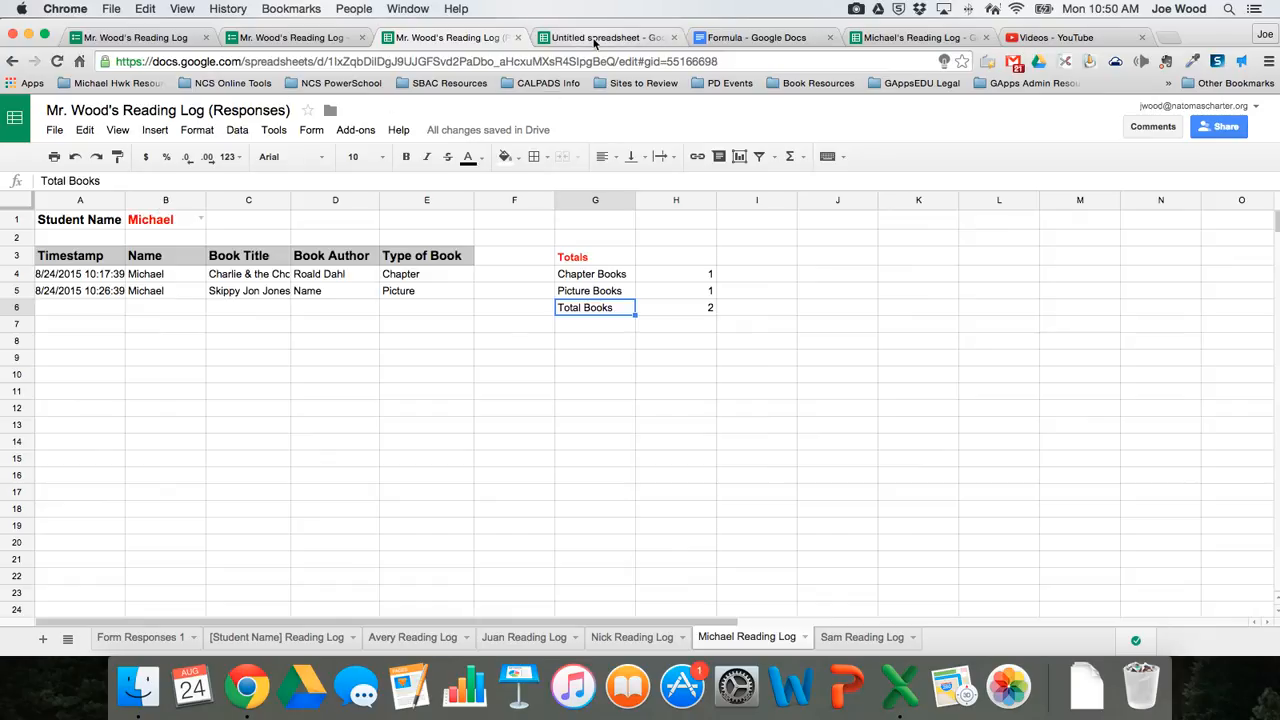
Rename the new spreadsheet to 'Michael's Reading Log - 2015-2016'
{"action": "left_click", "coordinate": [600, 36]}
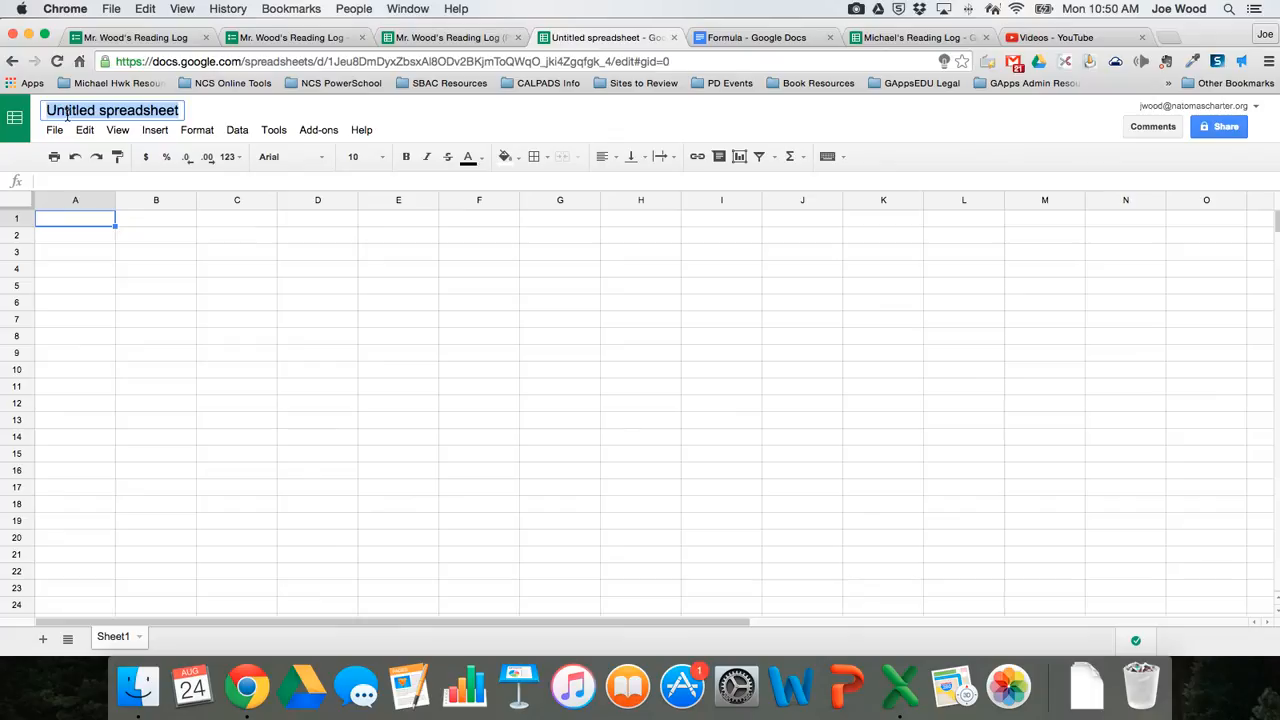
{"action": "type", "text": "Michael's Reading Log"}
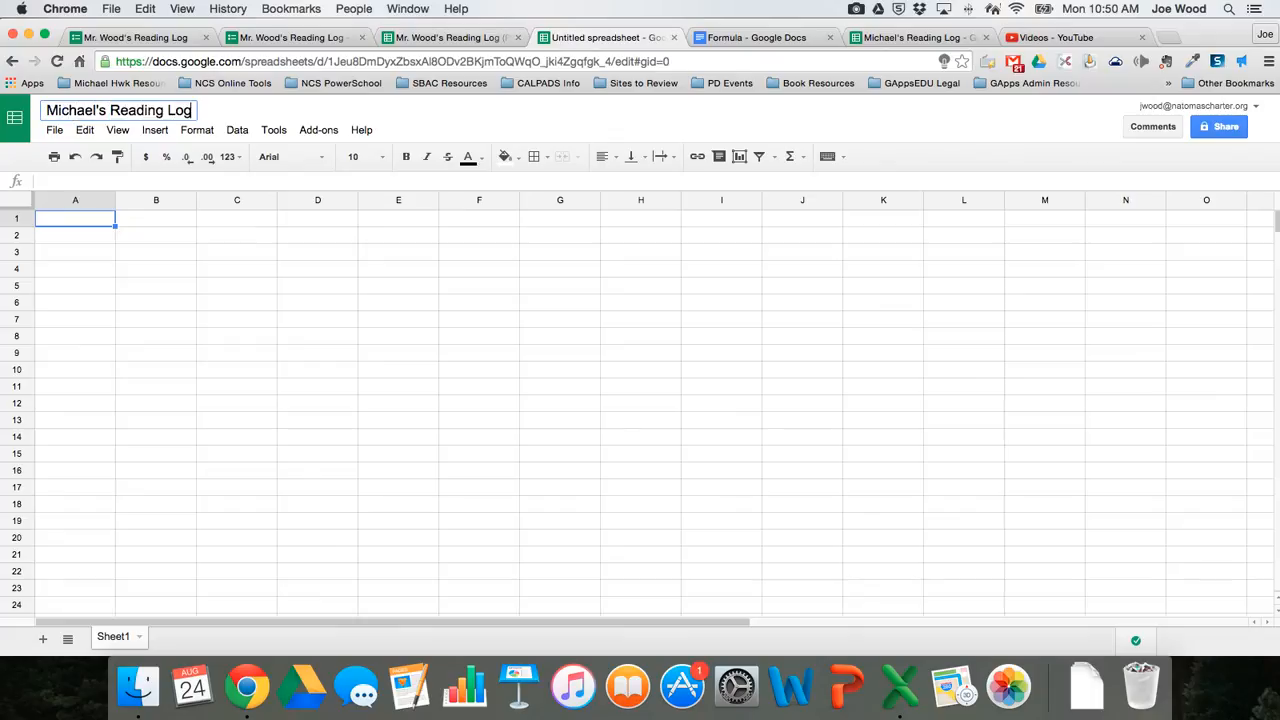
{"action": "type", "text": "- 201"}
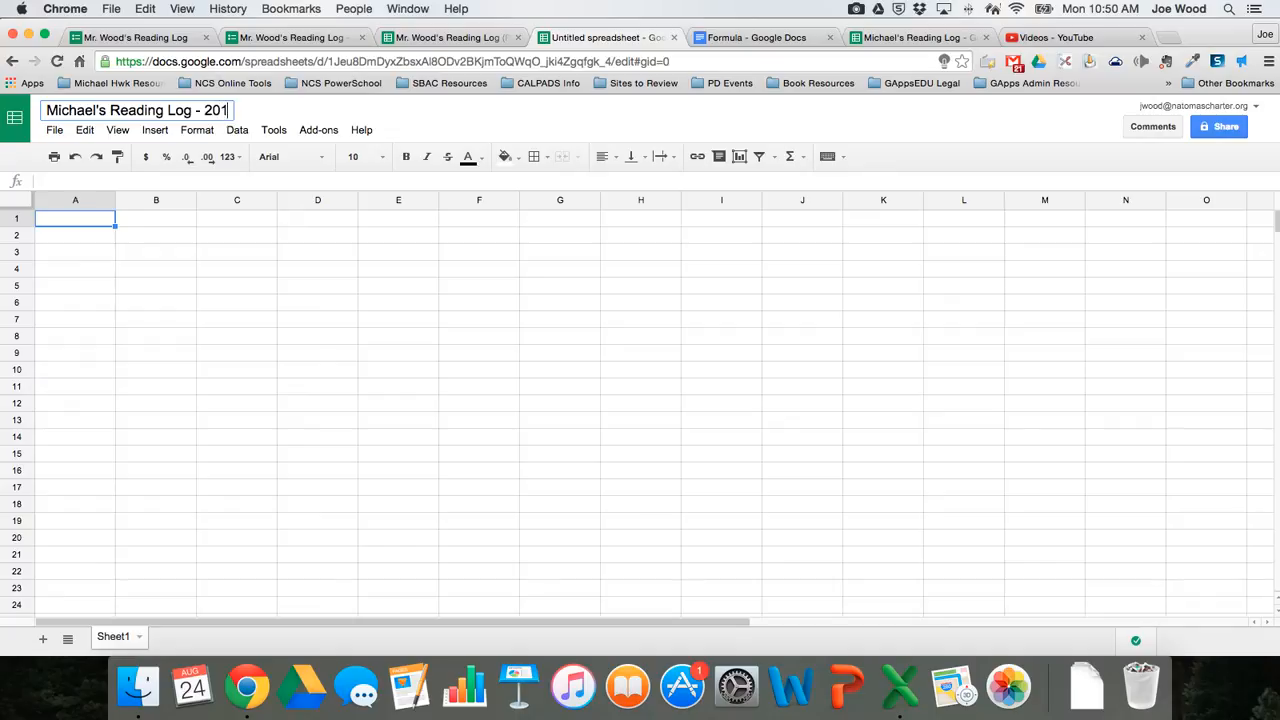
{"action": "type", "text": "5-2016"}
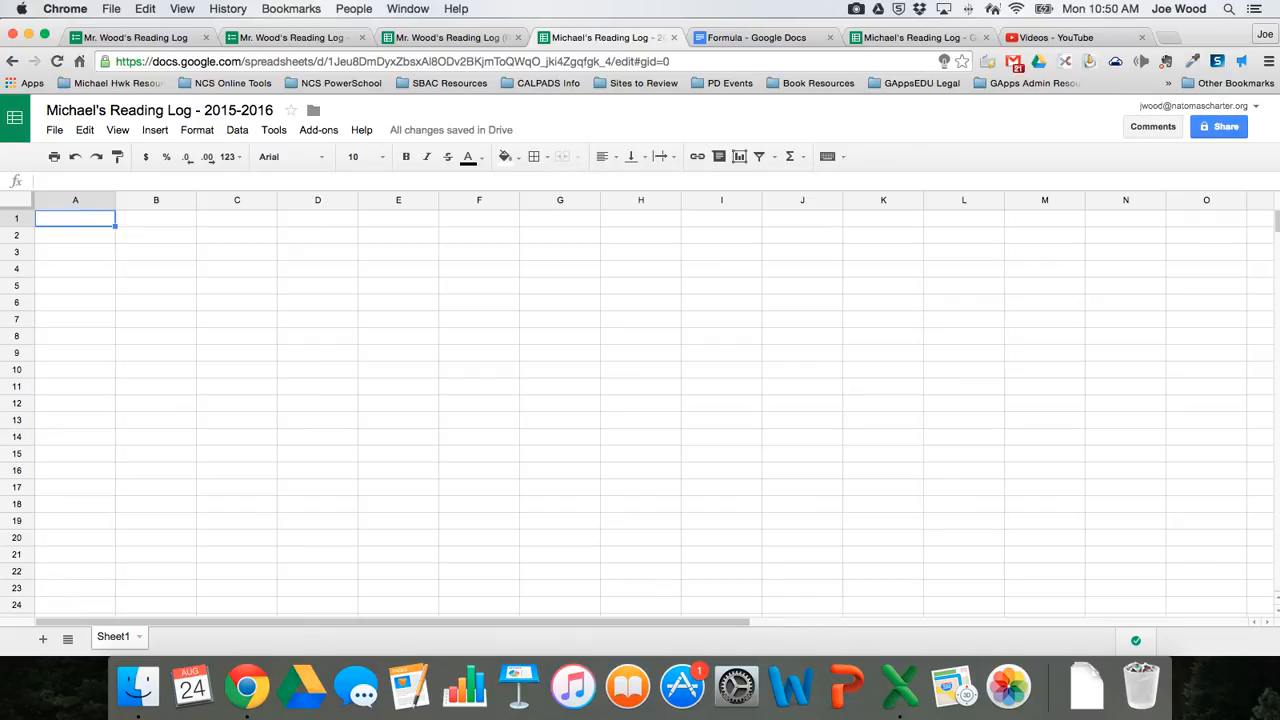
Start =IMPORTRANGE in A1 with the responses spreadsheet's URL as the source
{"action": "type", "text": "=impor"}
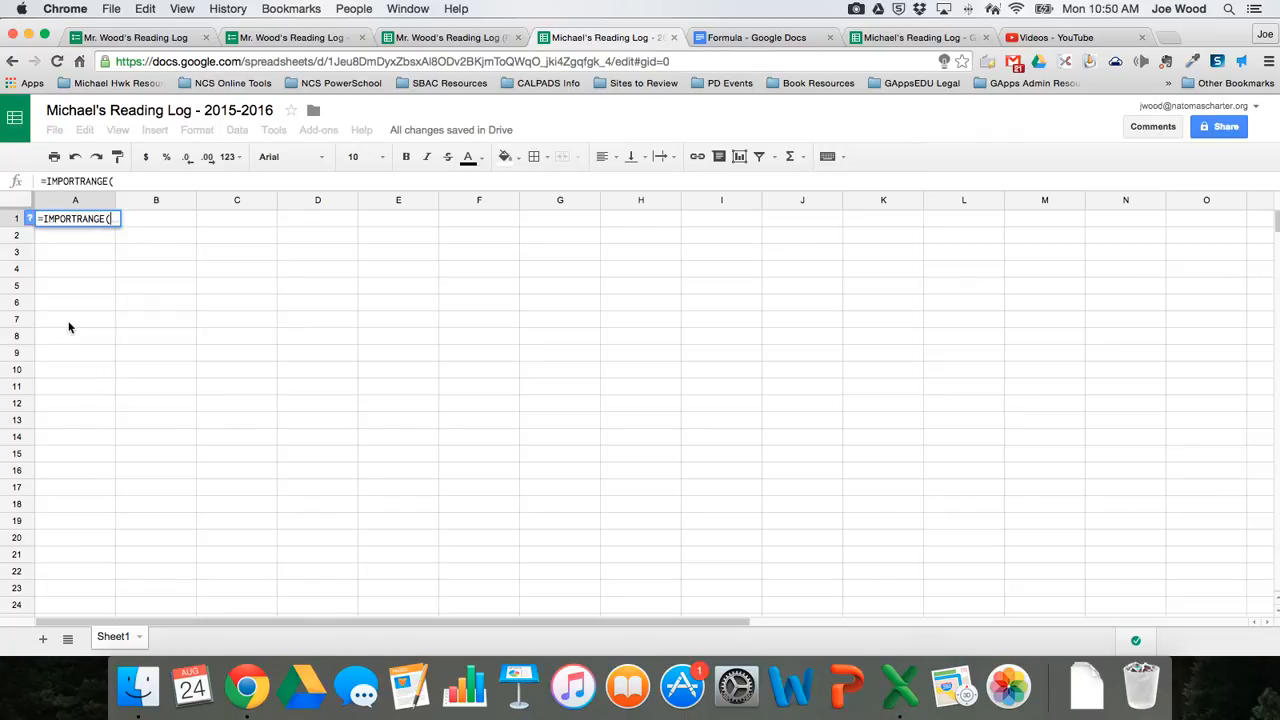
{"action": "mouse_move", "coordinate": [84, 316]}
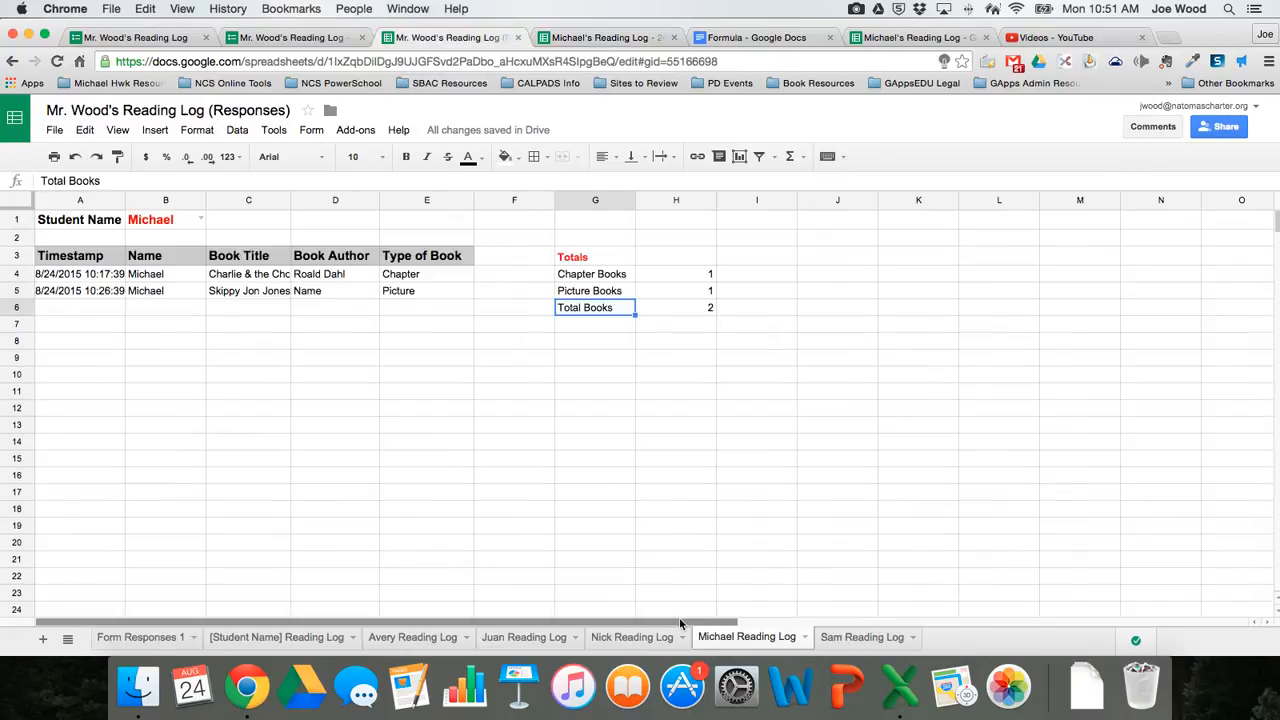
{"action": "mouse_move", "coordinate": [664, 456]}
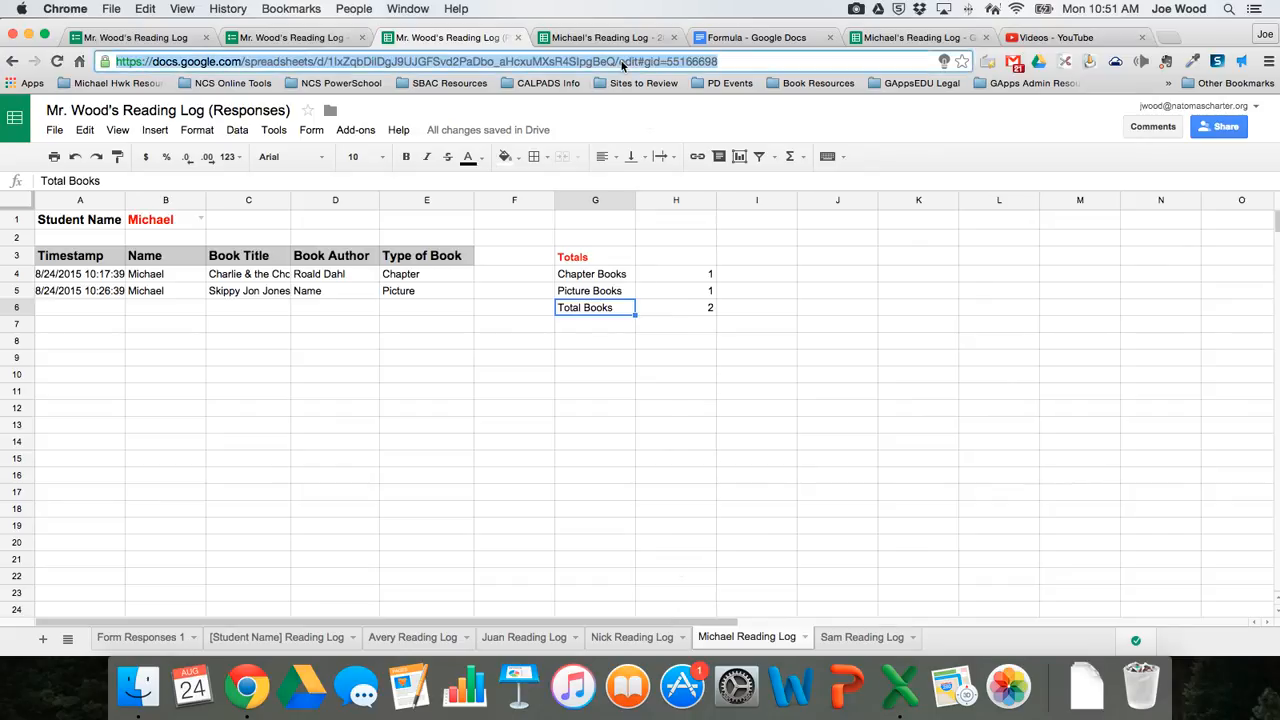
{"action": "left_click", "coordinate": [600, 36]}
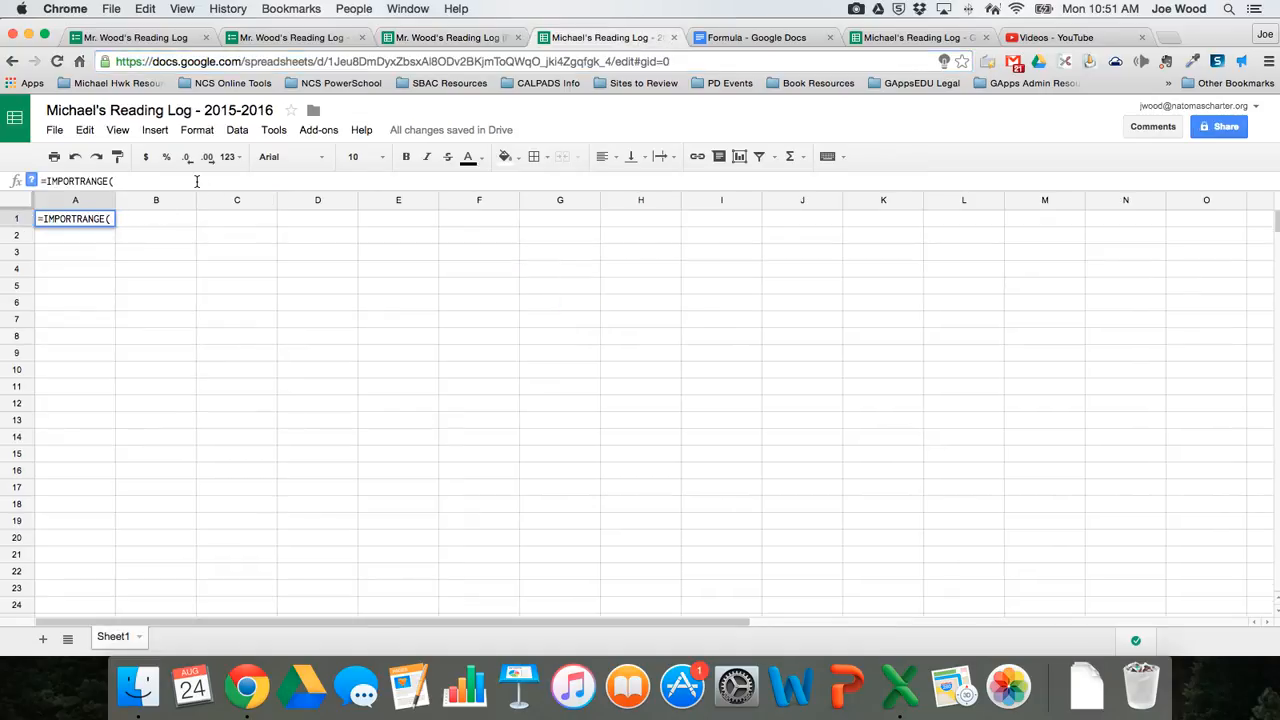
{"action": "type", "text": "\"https://docs.google.com/spreadsheets/d/1IxZqbDiIDgJ9UJGFSvd2PaDbo_aHcxuMXsR4SIpgBeQ/edit#gid=55166698"}
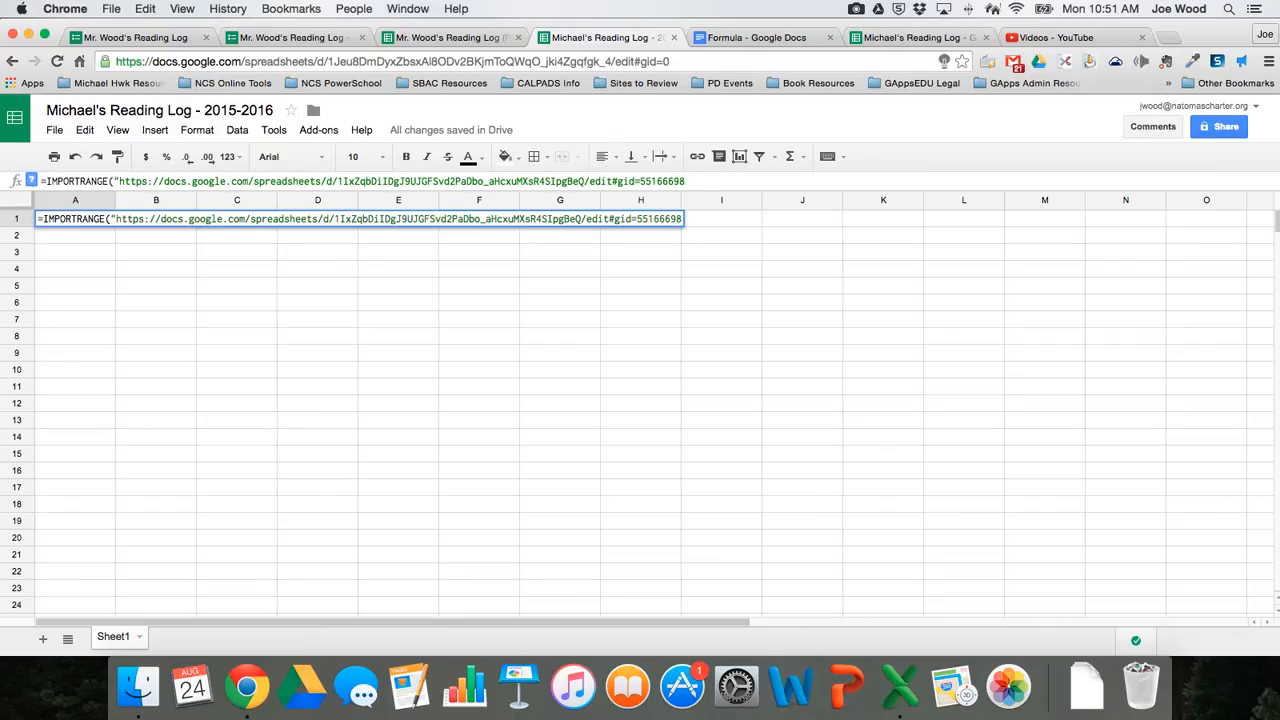
{"action": "type", "text": "\""}
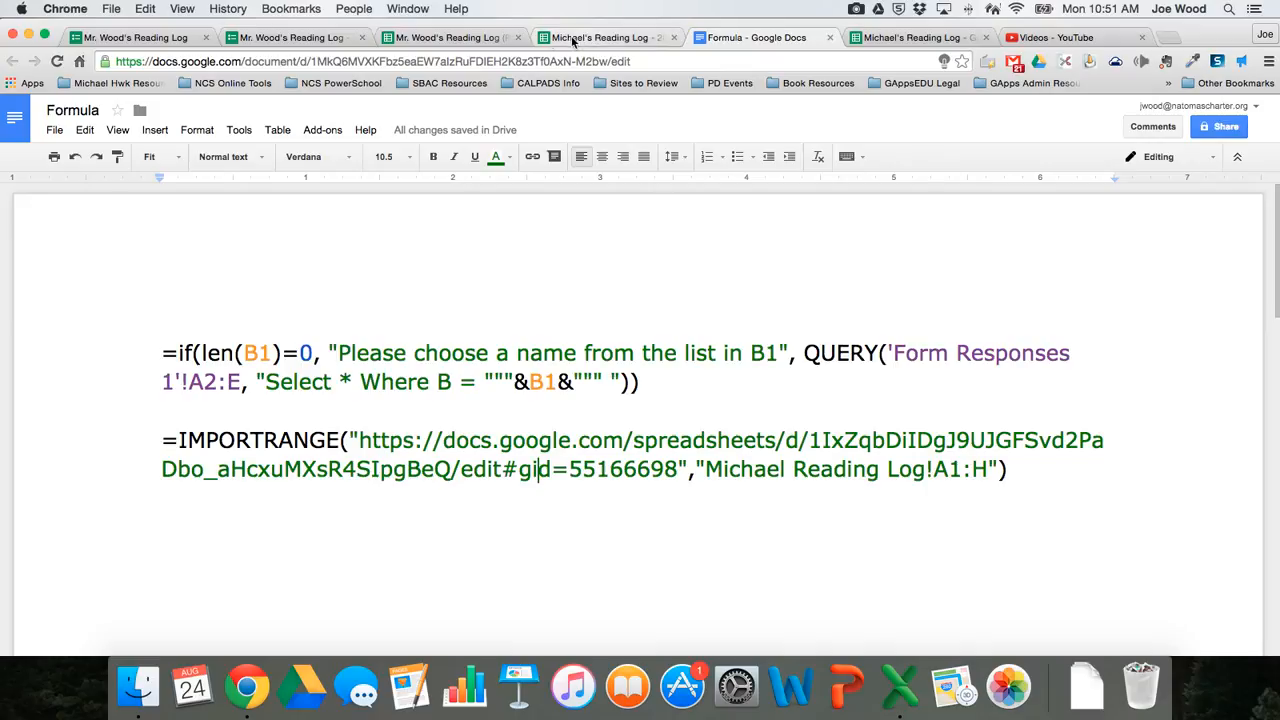
{"action": "left_click", "coordinate": [600, 36]}
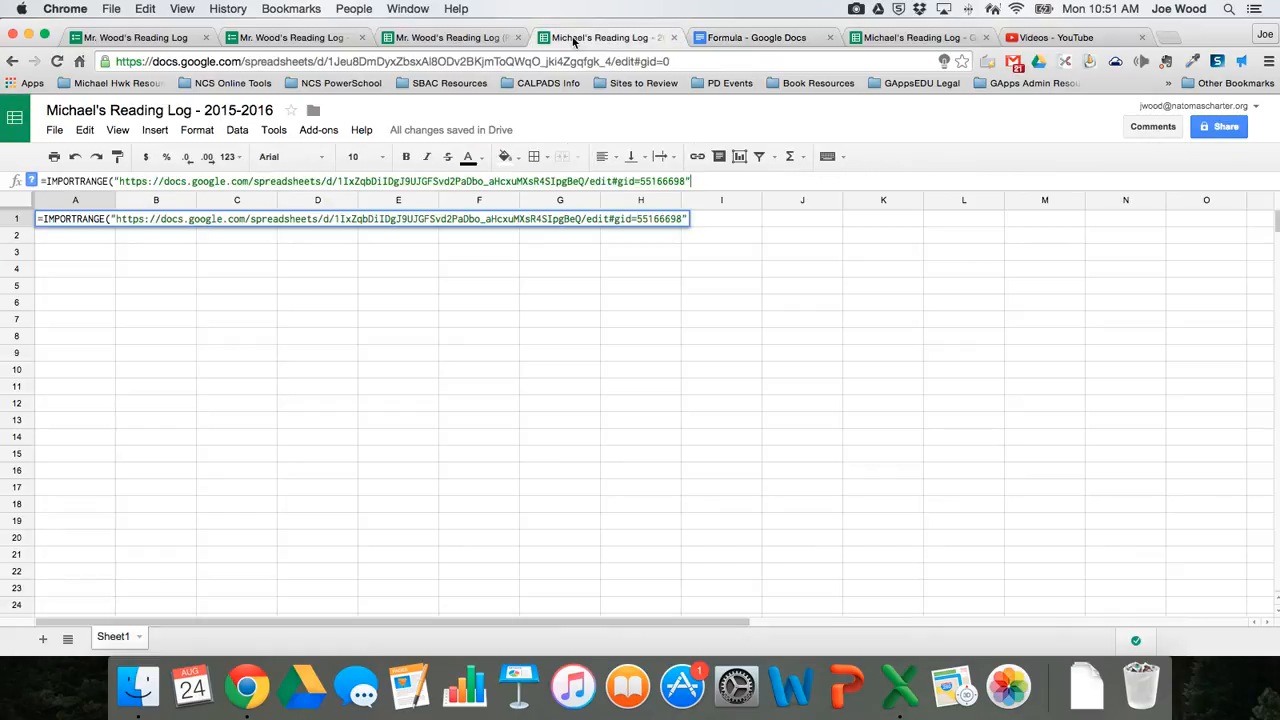
{"action": "type", "text": "\","}
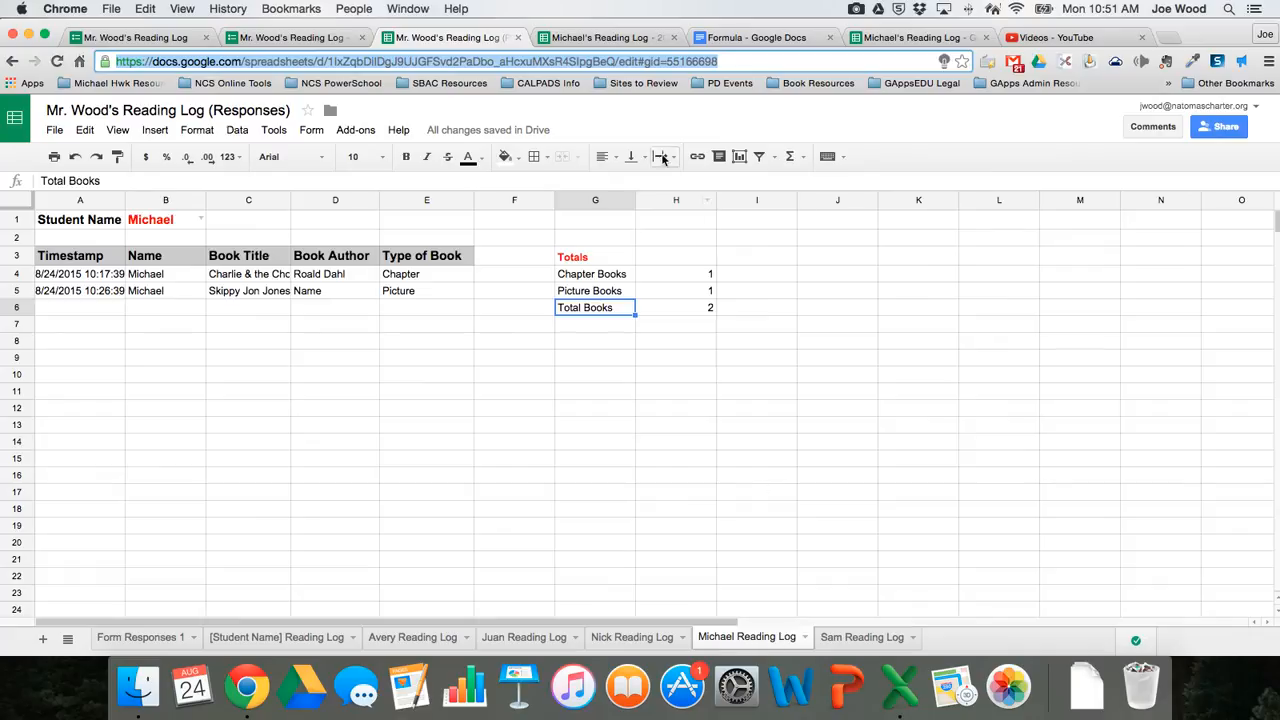
Complete the range as "Michael Reading Log!A1:H" and enter the formula
{"action": "left_click", "coordinate": [600, 36]}
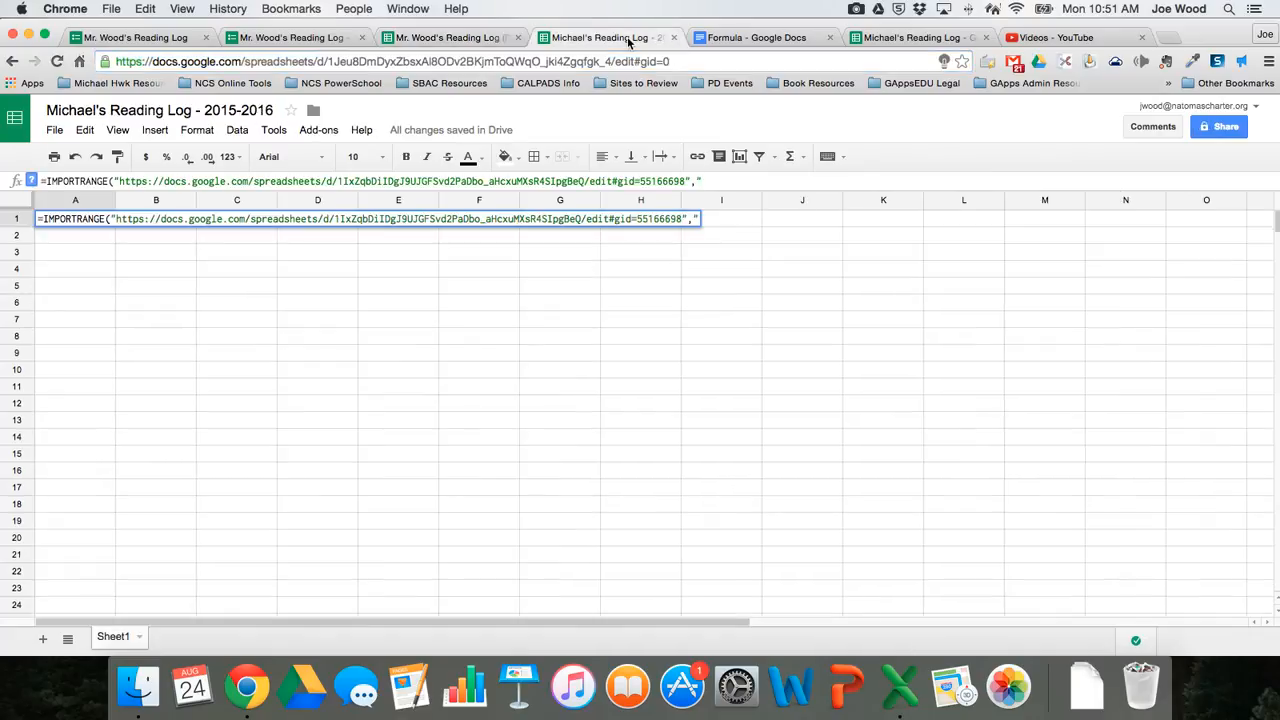
{"action": "type", "text": "Michael"}
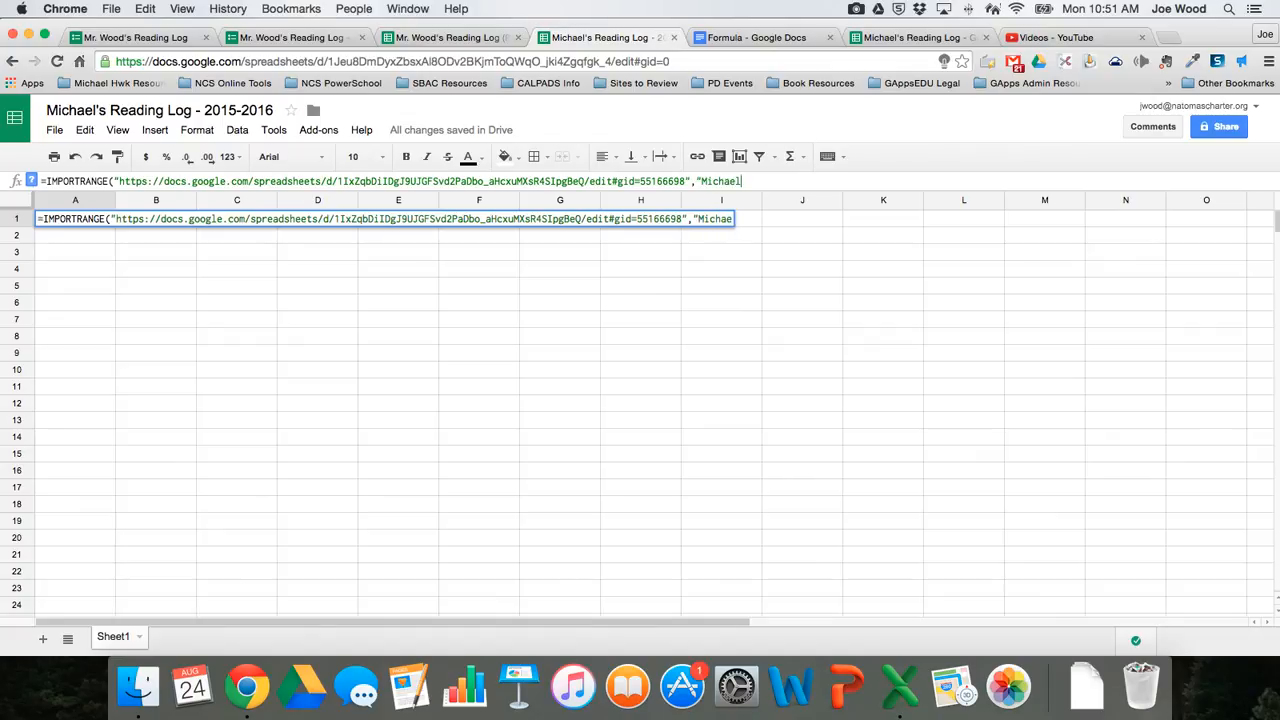
{"action": "type", "text": "Reading Log"}
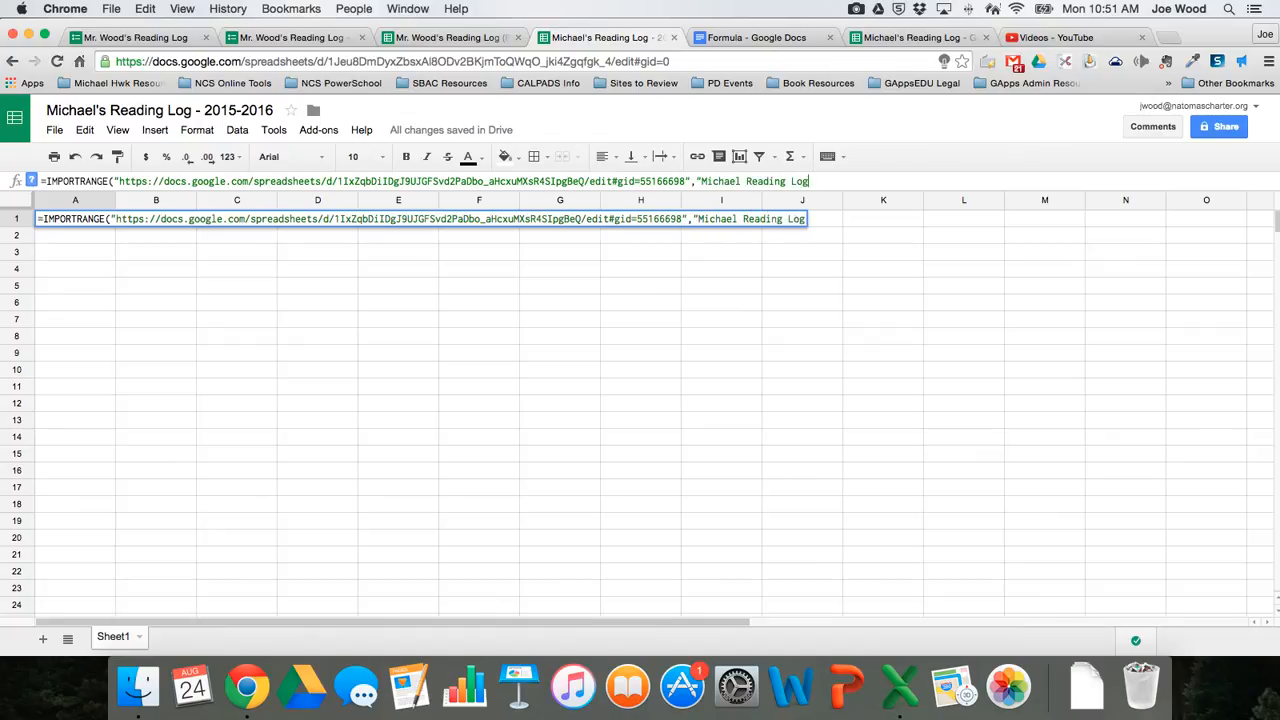
{"action": "left_click", "coordinate": [756, 36]}
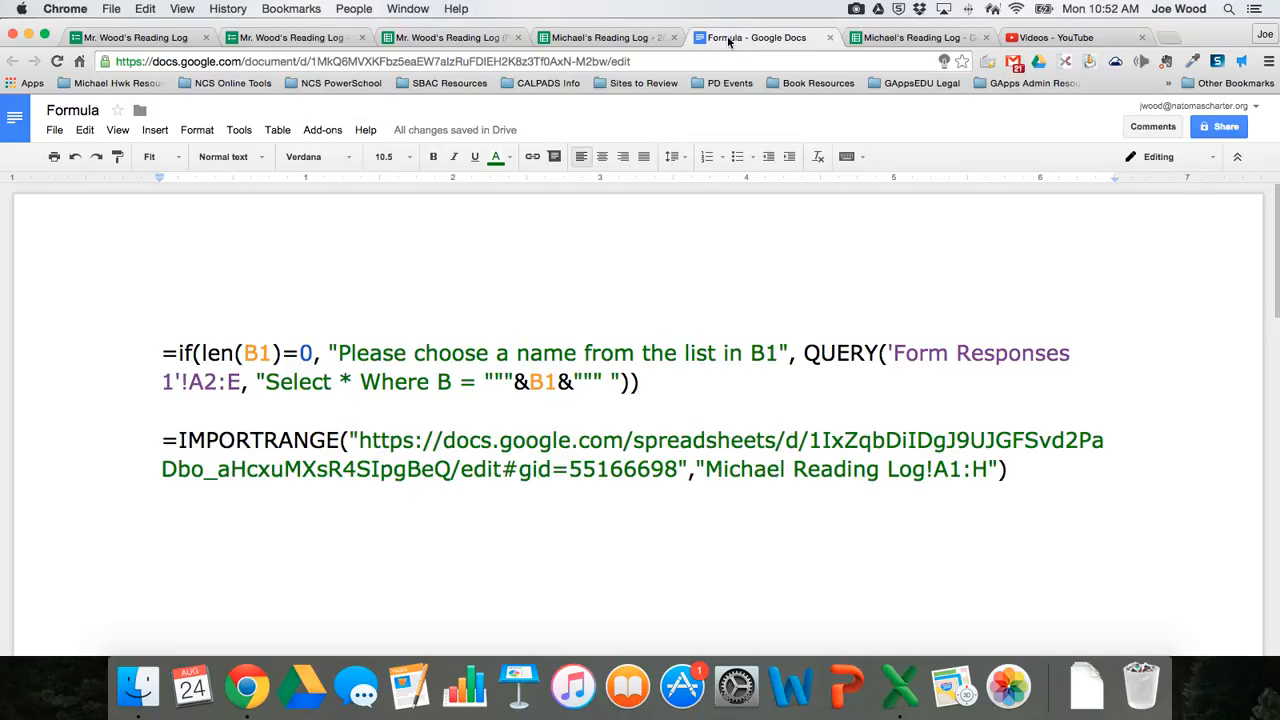
{"action": "left_click", "coordinate": [600, 36]}
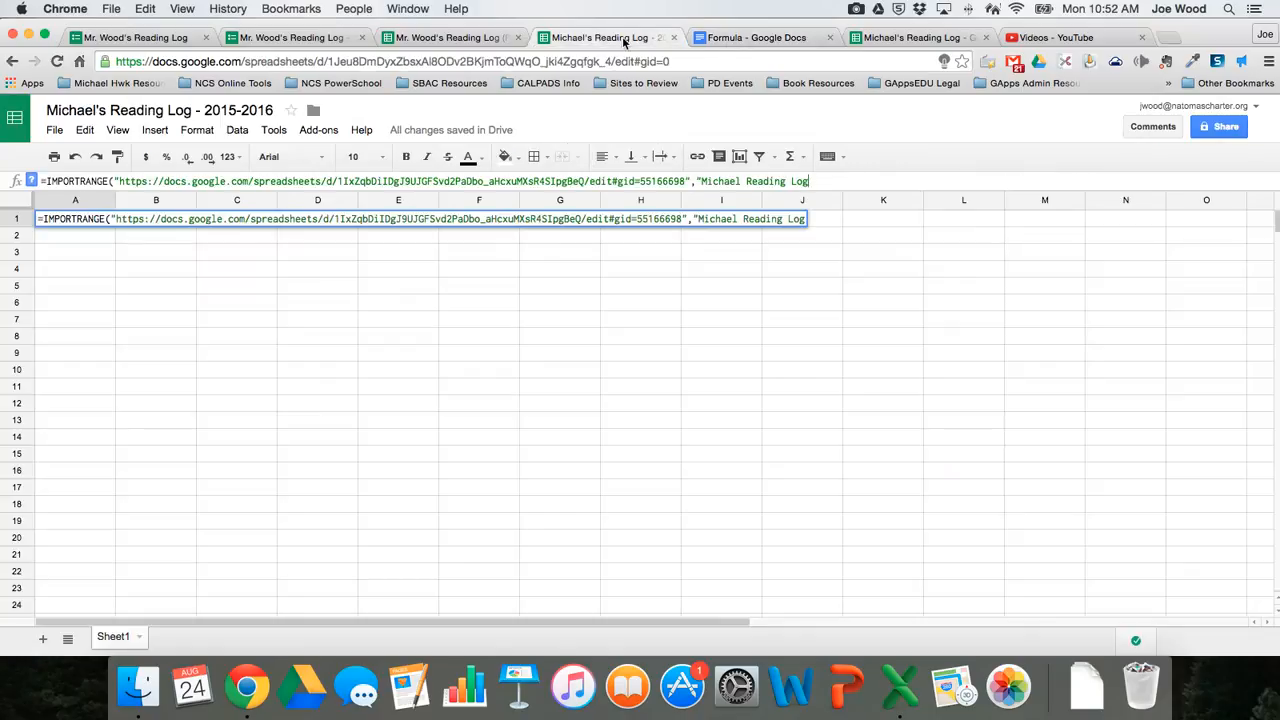
{"action": "type", "text": "!"}
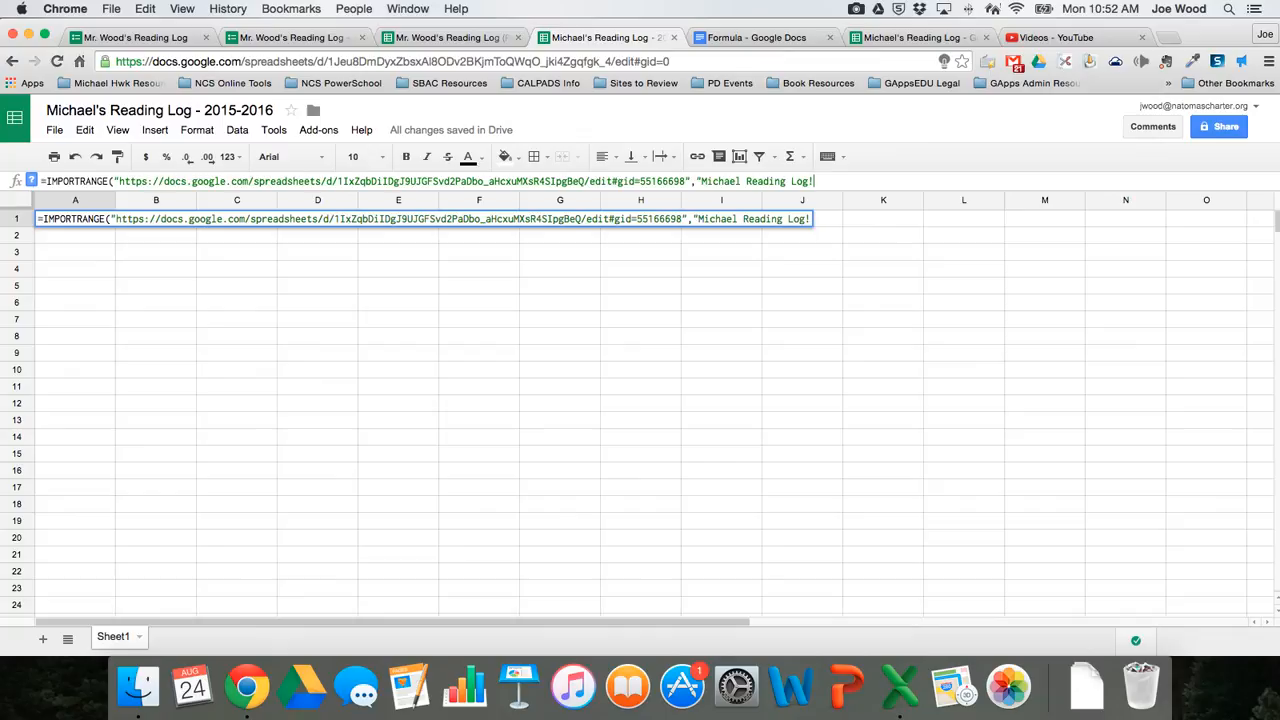
{"action": "type", "text": "!"}
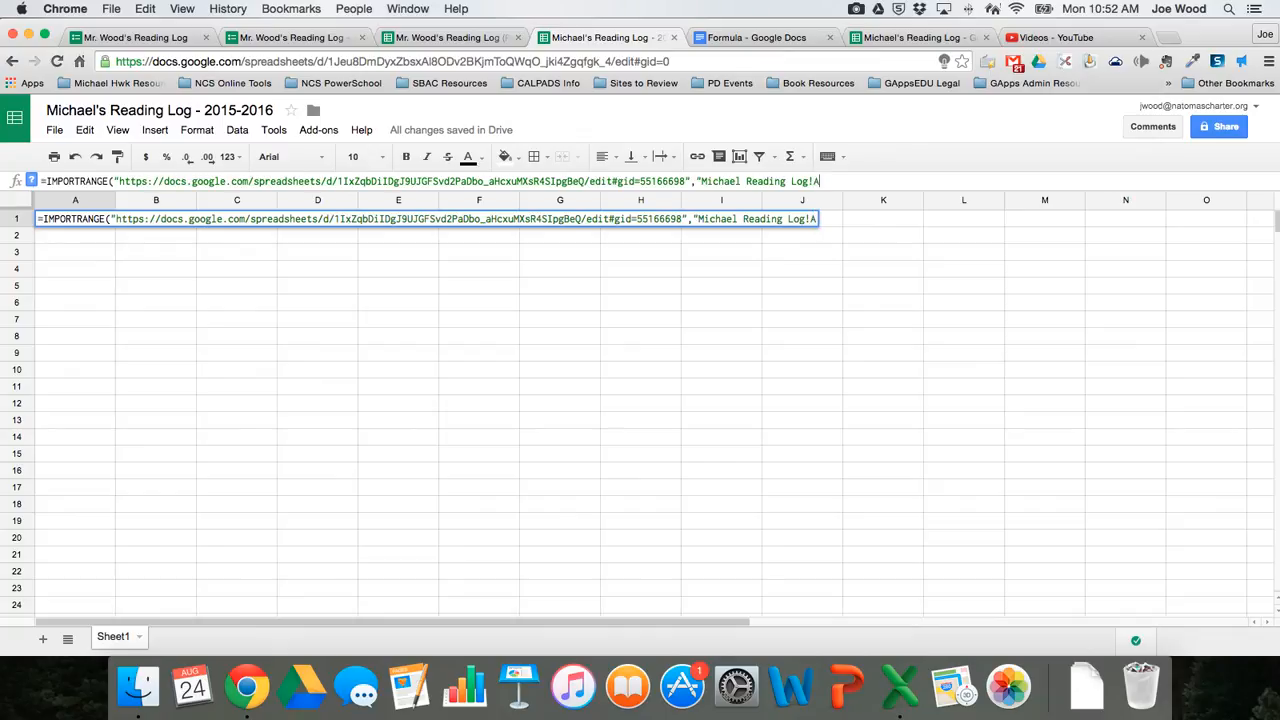
{"action": "type", "text": ":"}
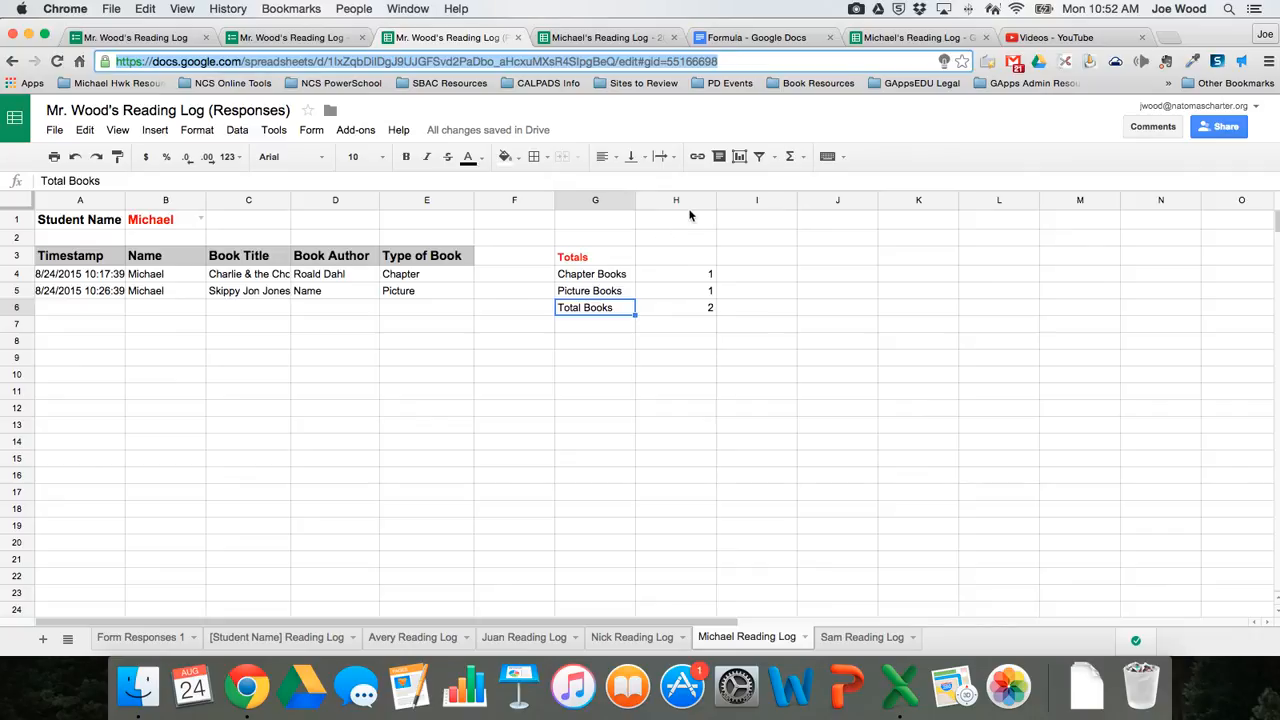
{"action": "mouse_move", "coordinate": [688, 220]}
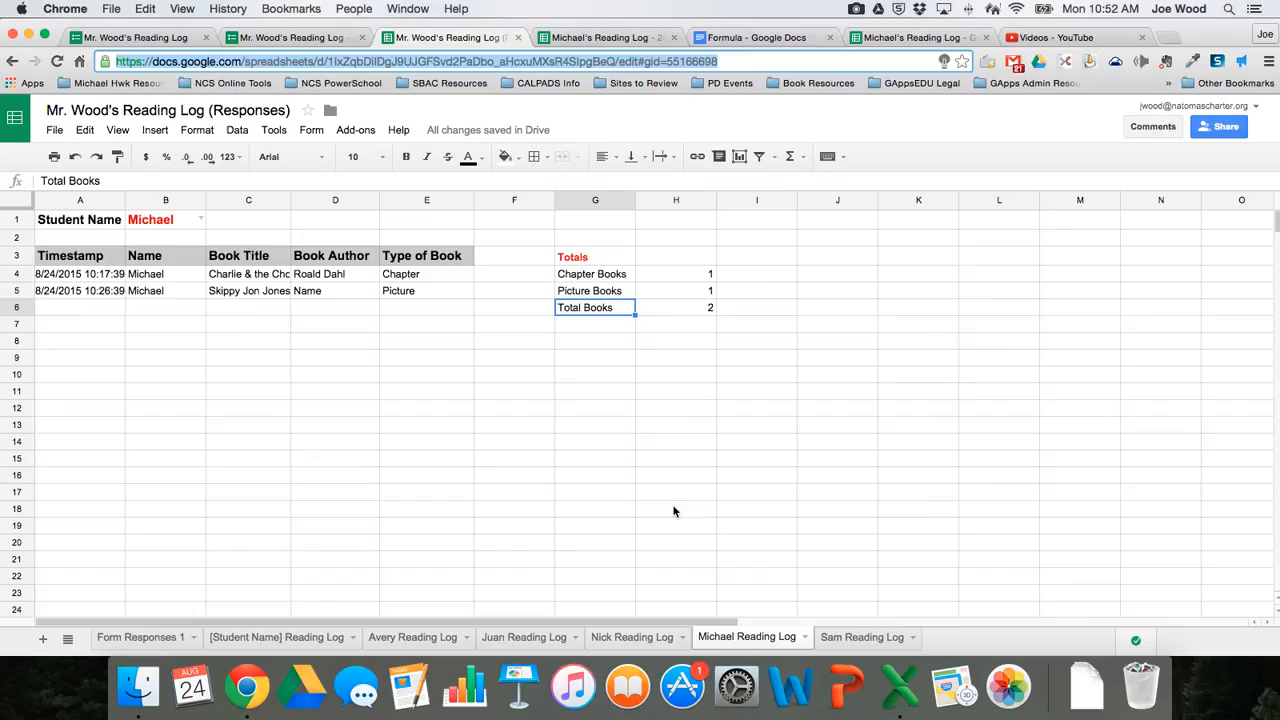
{"action": "mouse_move", "coordinate": [712, 298]}
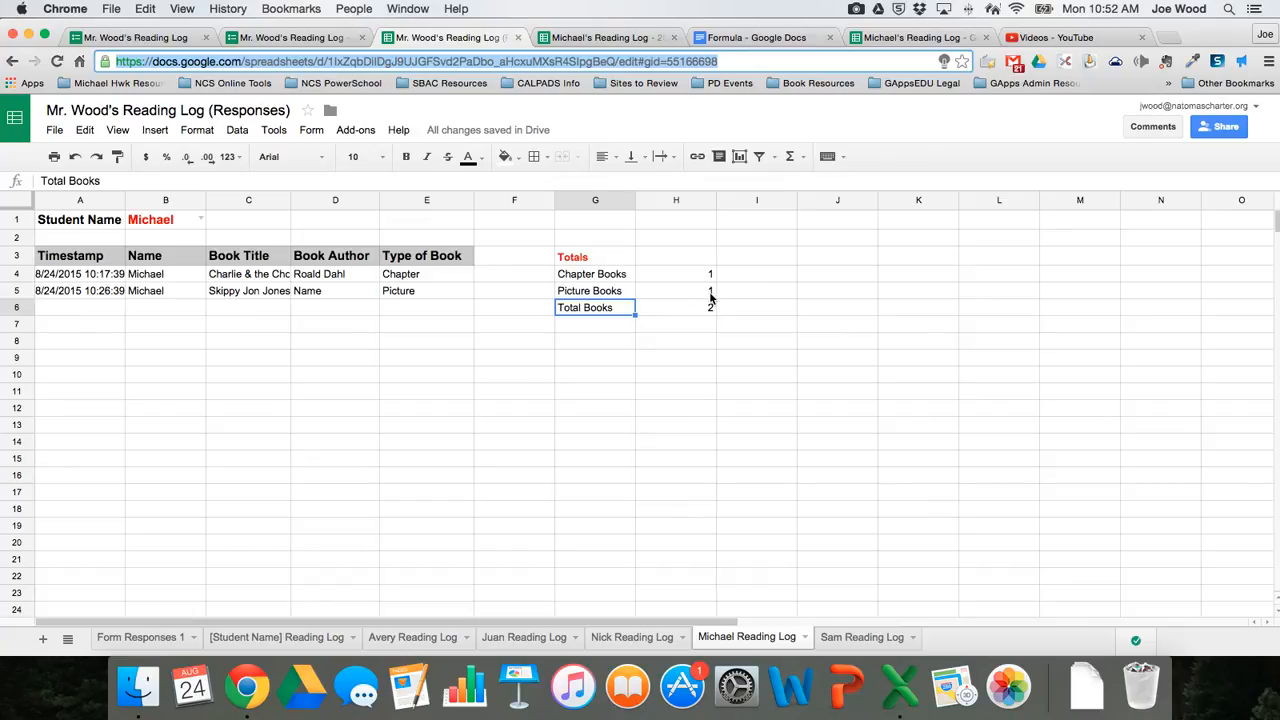
{"action": "mouse_move", "coordinate": [496, 232]}
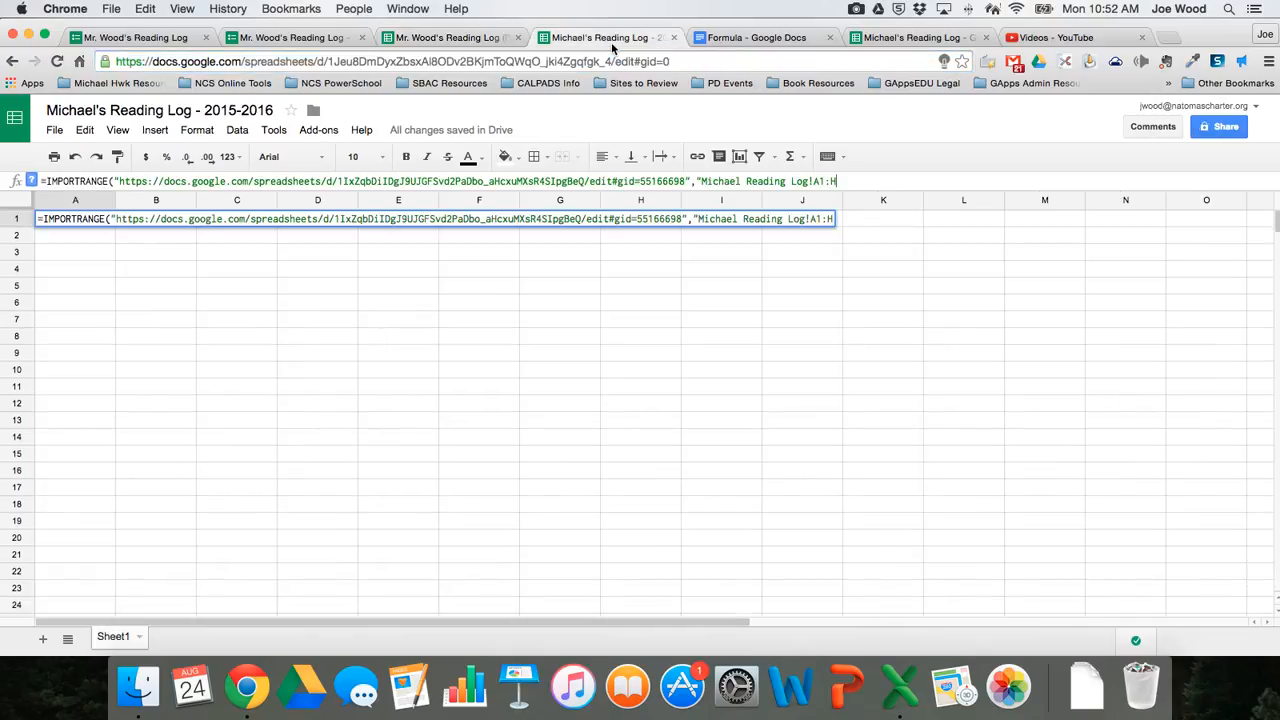
{"action": "type", "text": "\""}
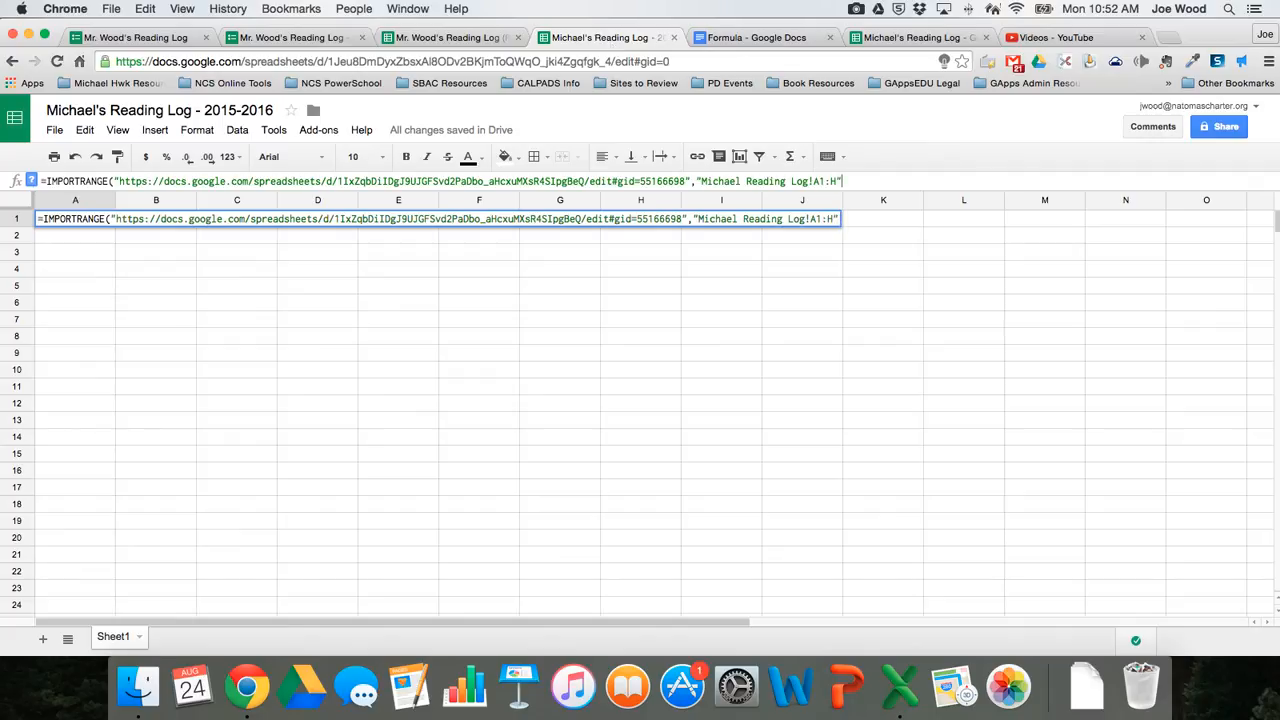
{"action": "type", "text": ")"}
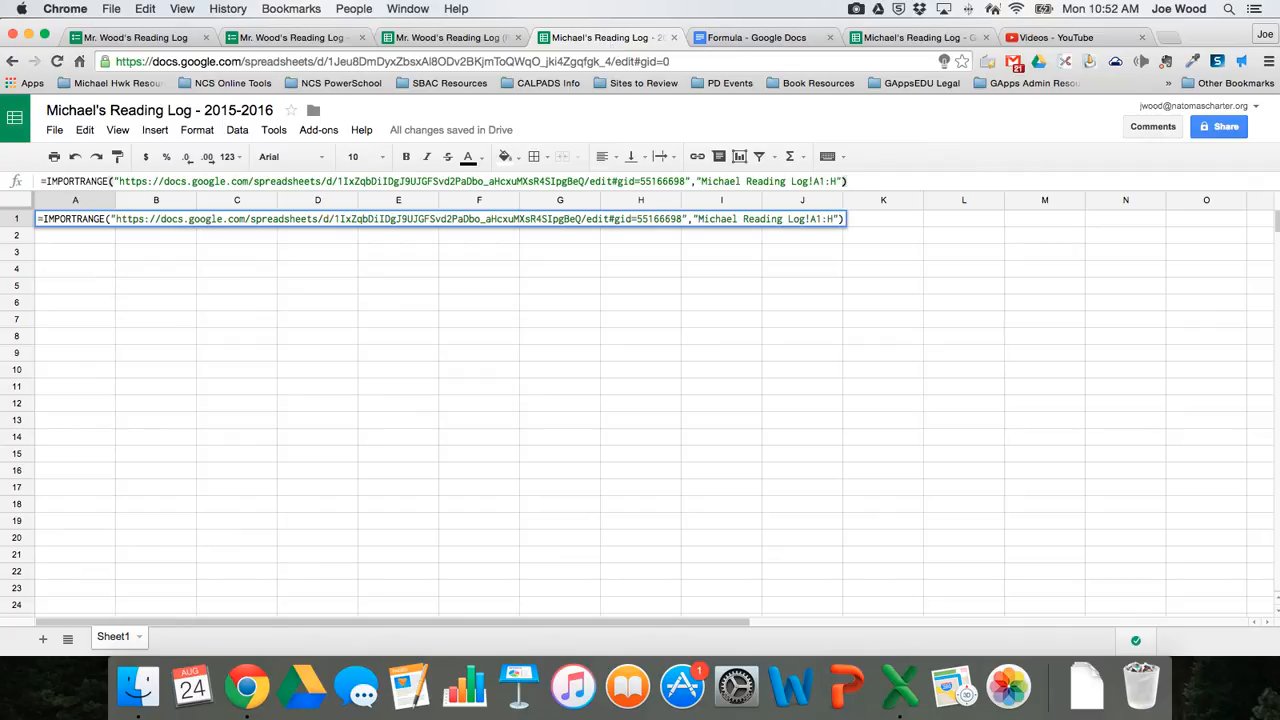
{"action": "key", "text": "enter"}
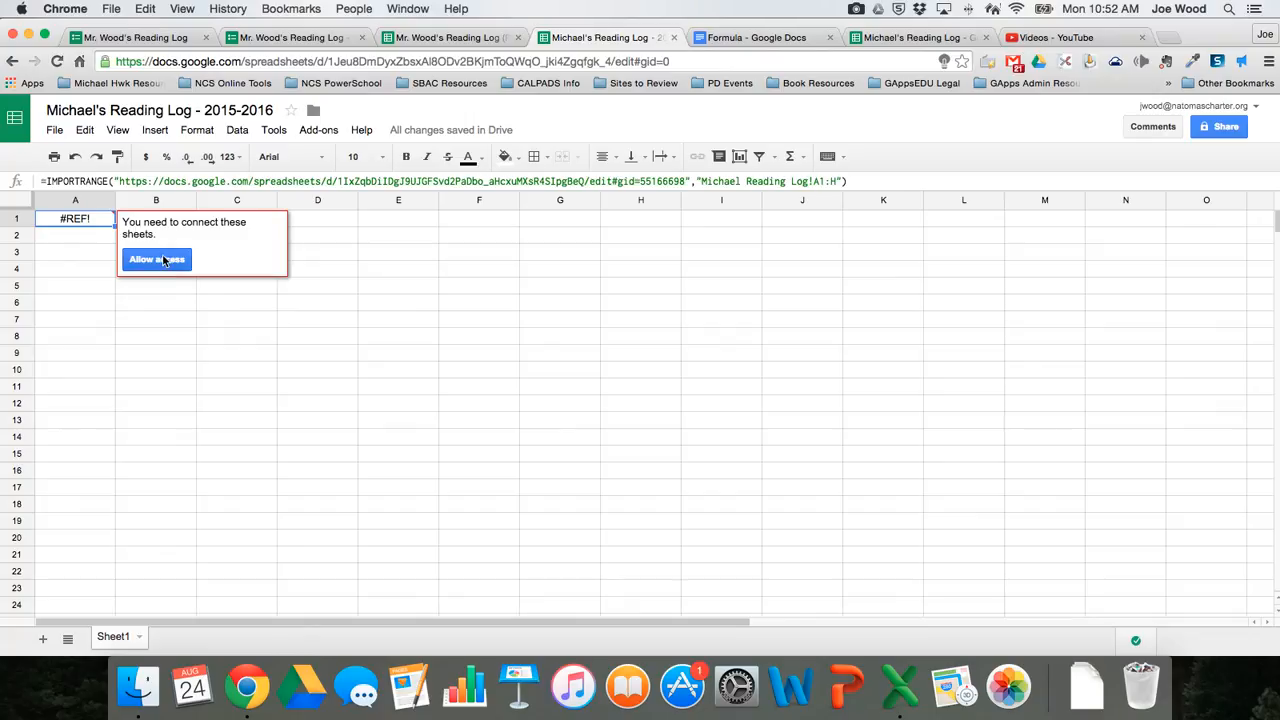
Allow access on the #REF! cell so Michael's entries and totals import
{"action": "left_click", "coordinate": [156, 260]}
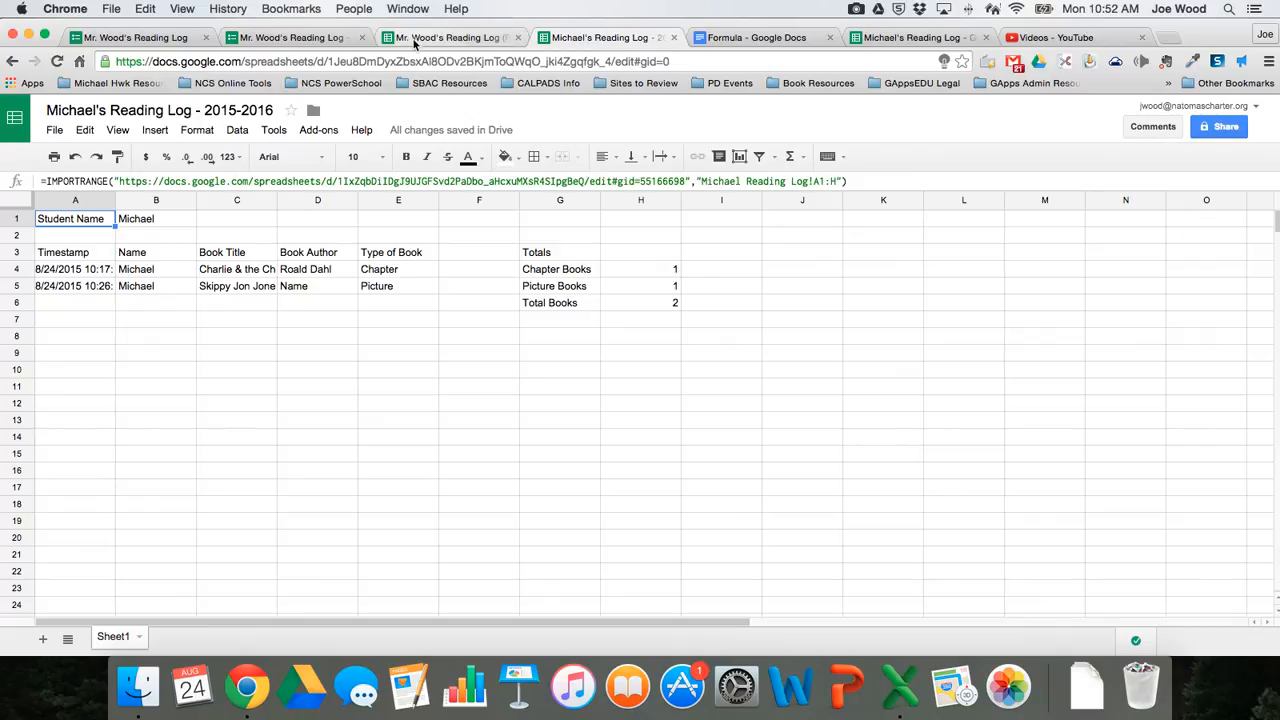
{"action": "mouse_move", "coordinate": [450, 36]}
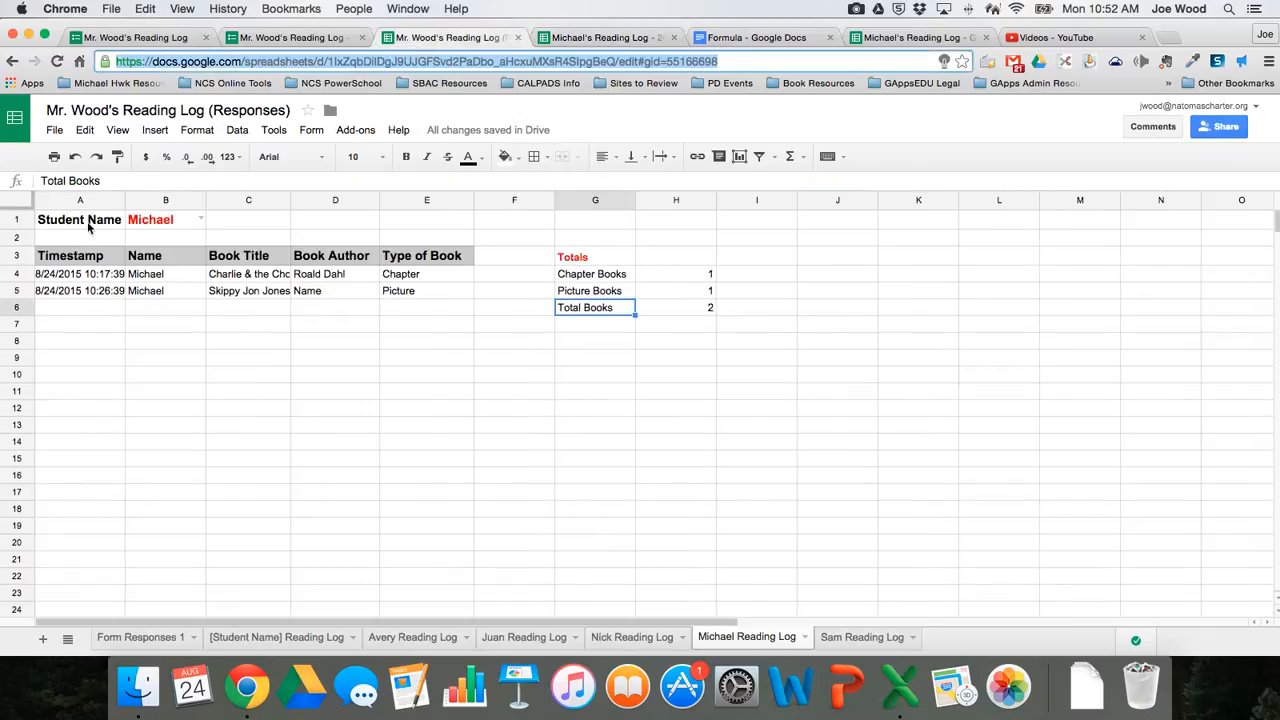
{"action": "mouse_move", "coordinate": [444, 260]}
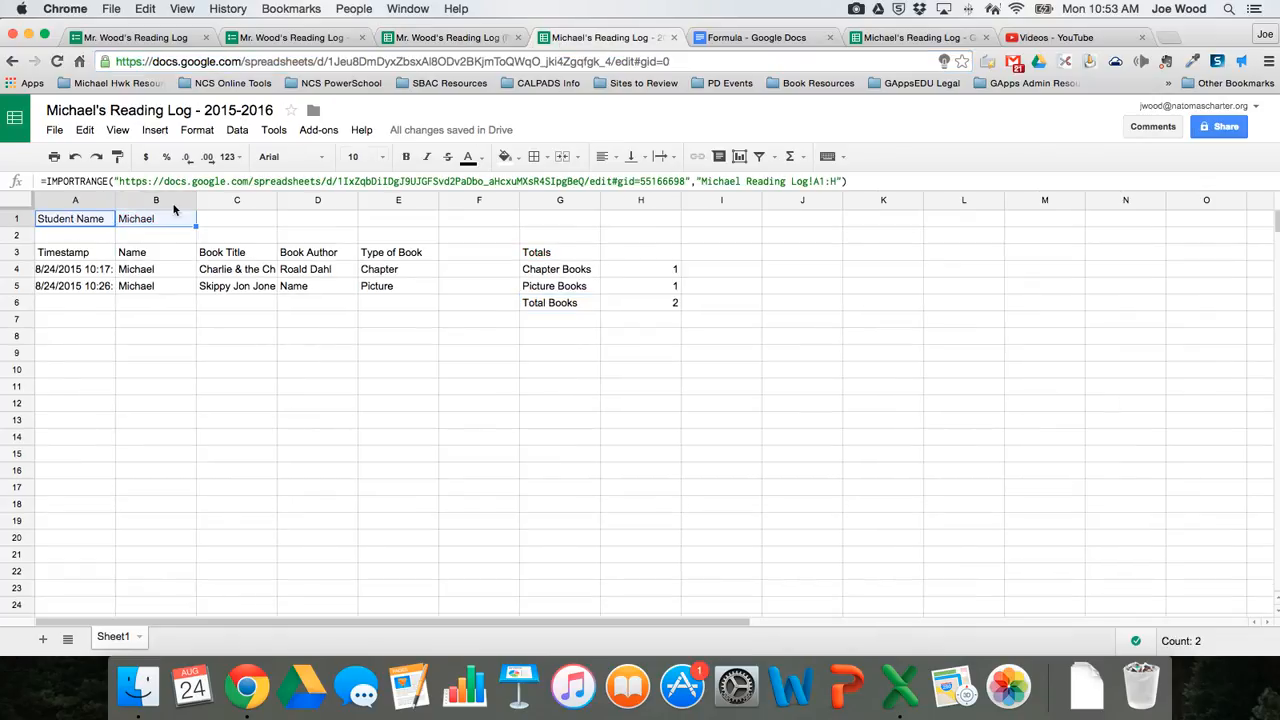
Bold the Student Name row and the column header row of the imported log
{"action": "left_click", "coordinate": [352, 156]}
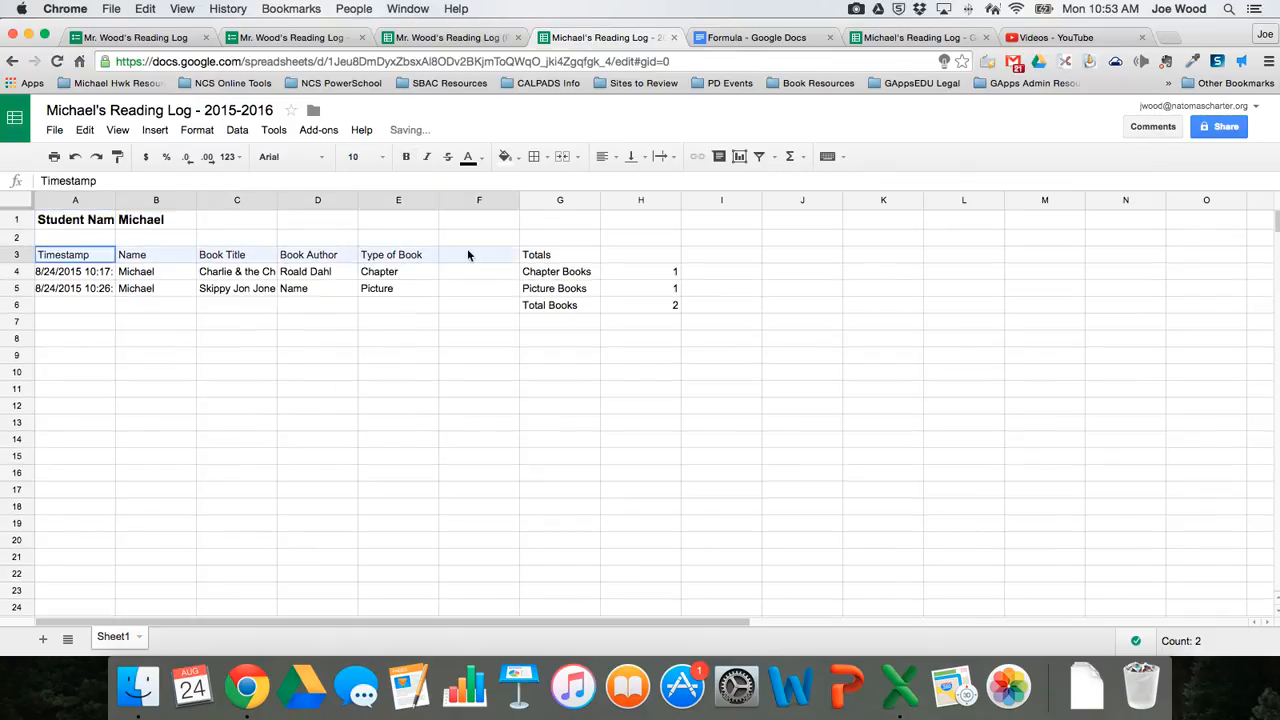
{"action": "left_click", "coordinate": [504, 156]}
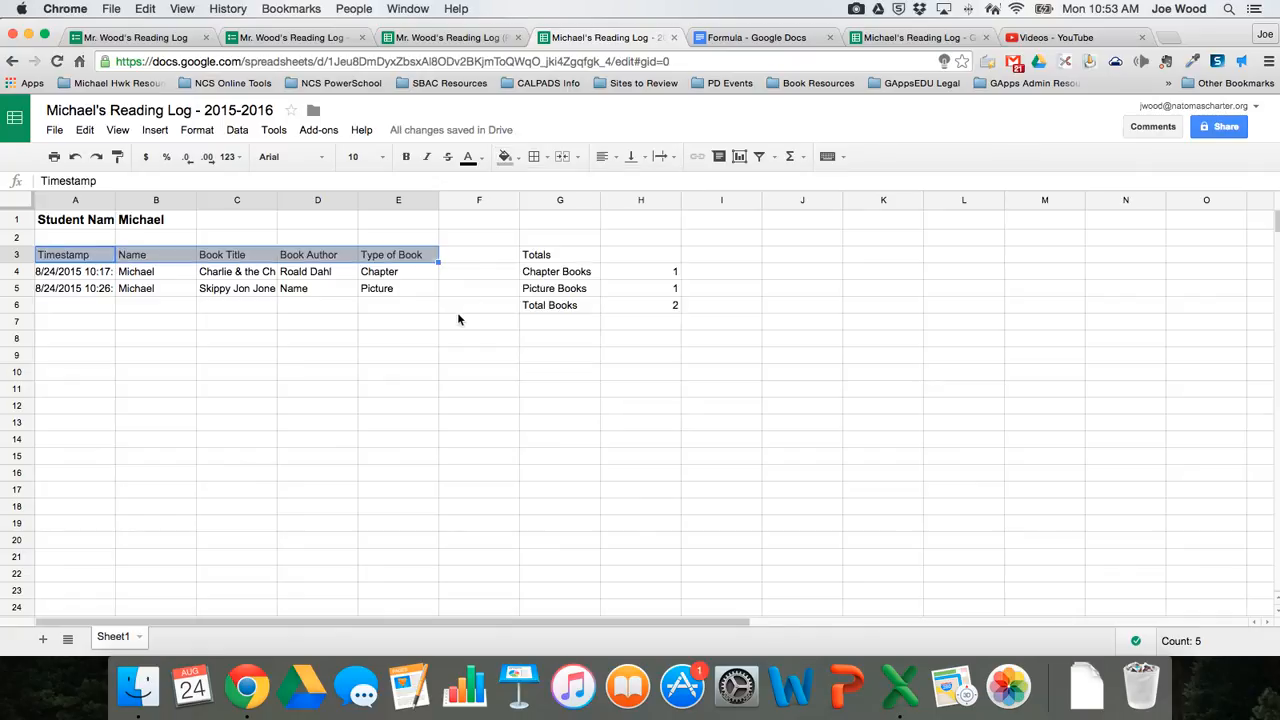
{"action": "left_click", "coordinate": [1220, 126]}
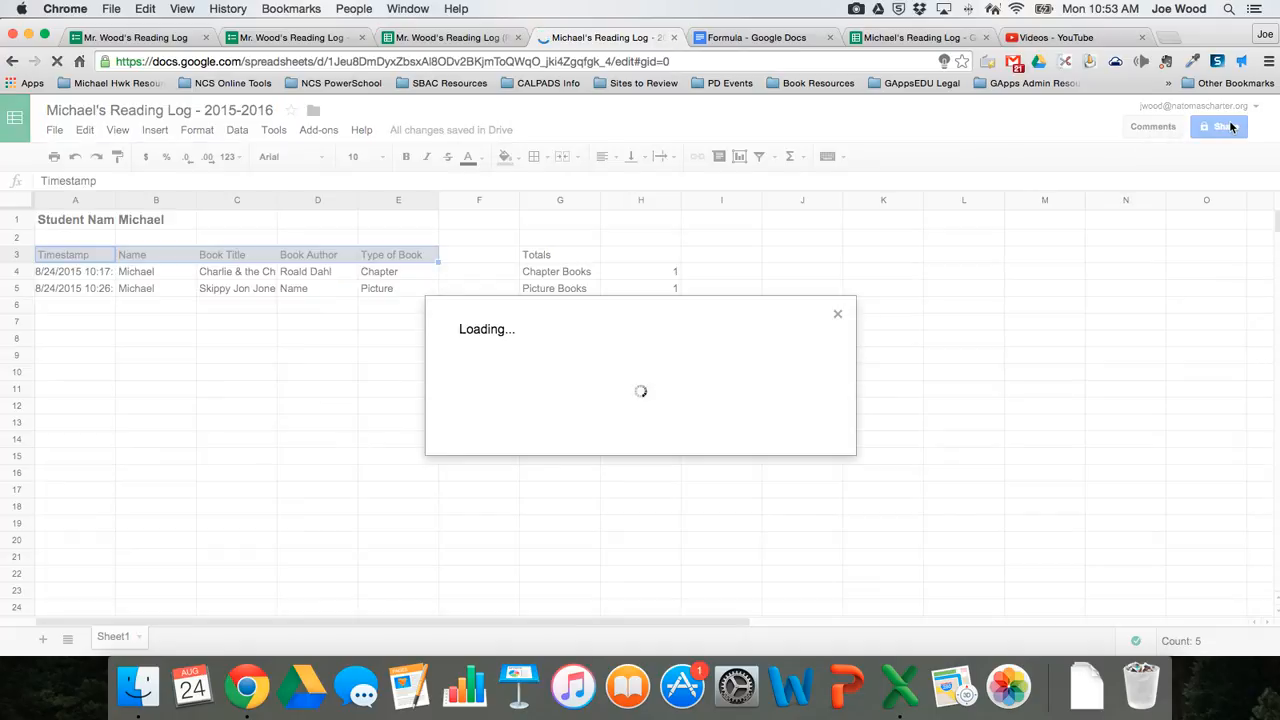
{"action": "type", "text": "mc"}
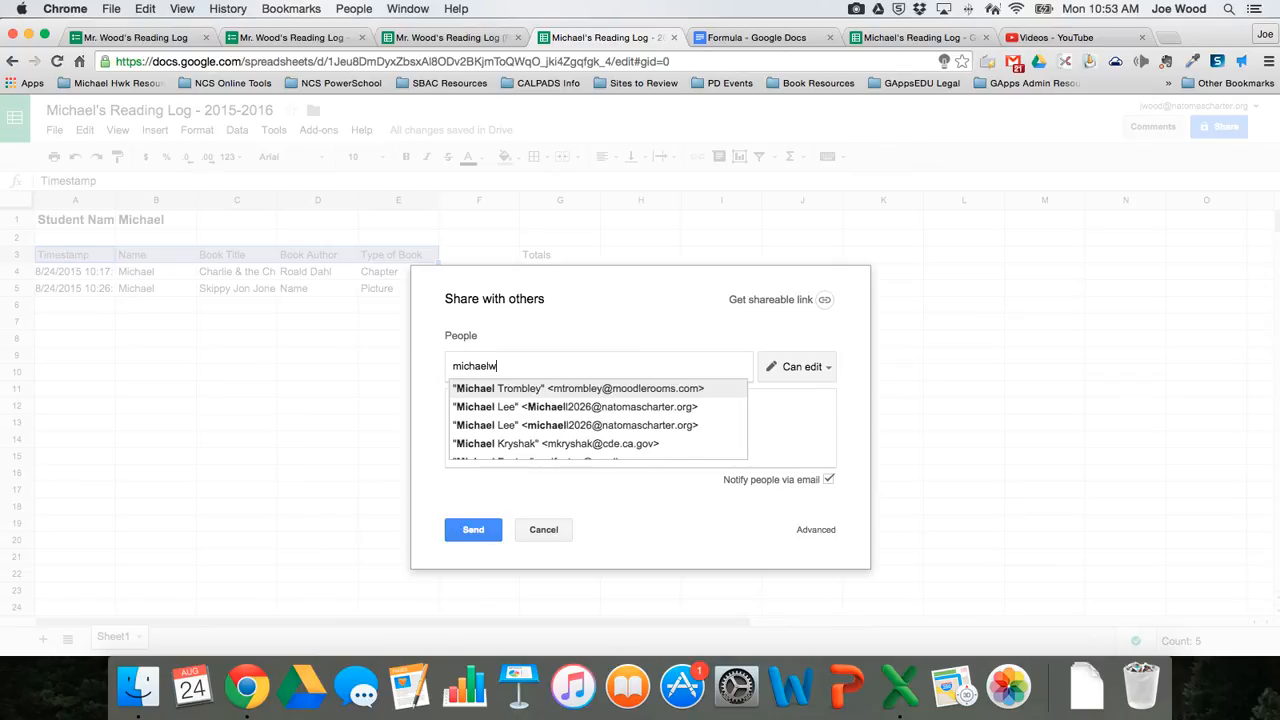
{"action": "type", "text": "w"}
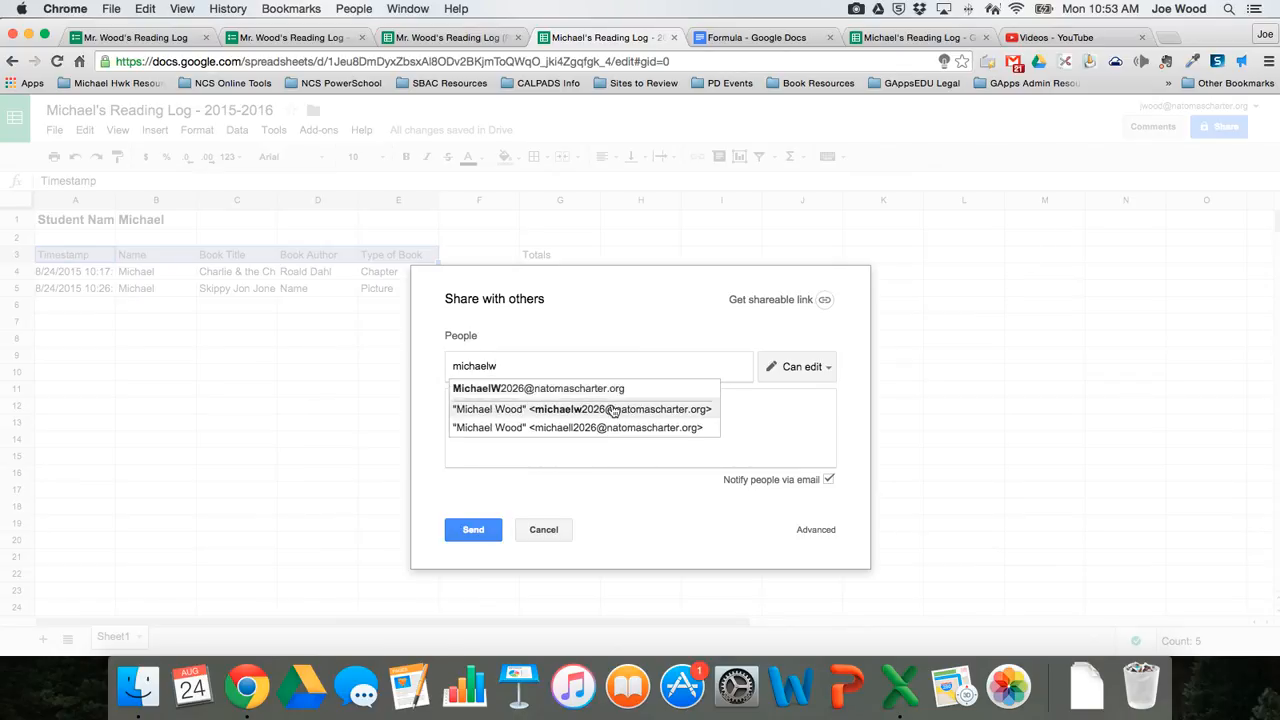
{"action": "left_click", "coordinate": [580, 408]}
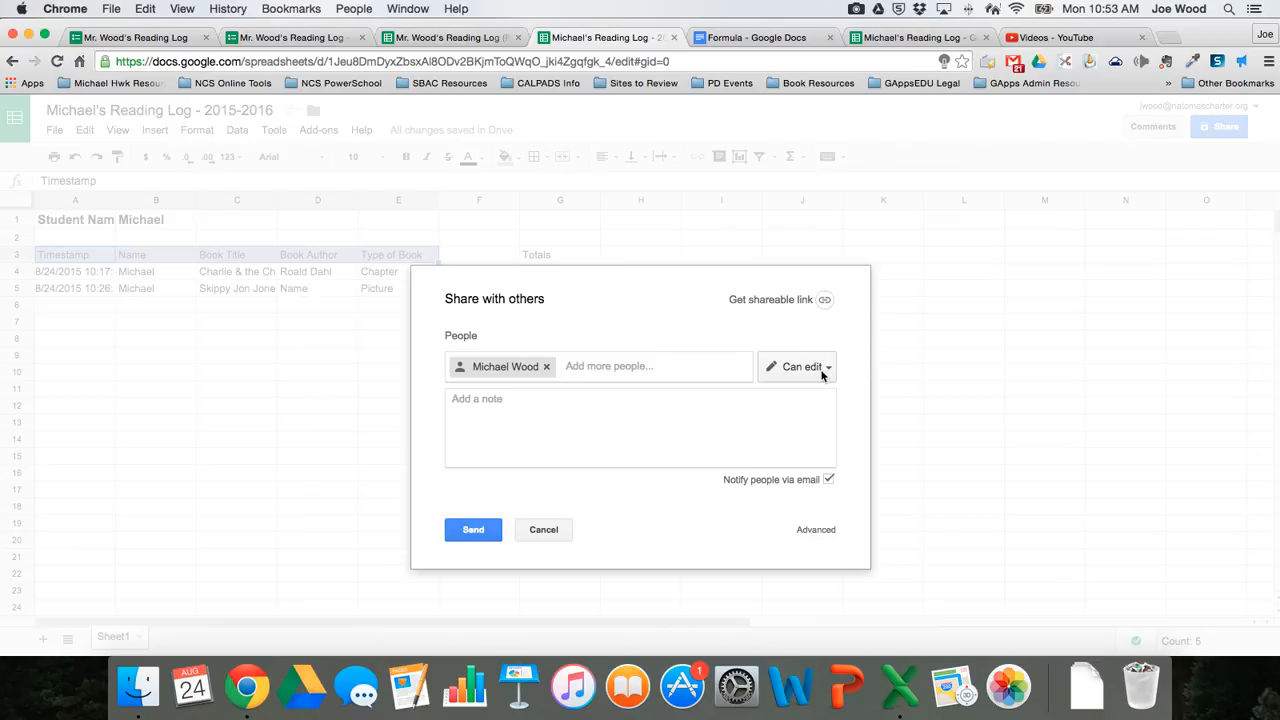
{"action": "left_click", "coordinate": [796, 366]}
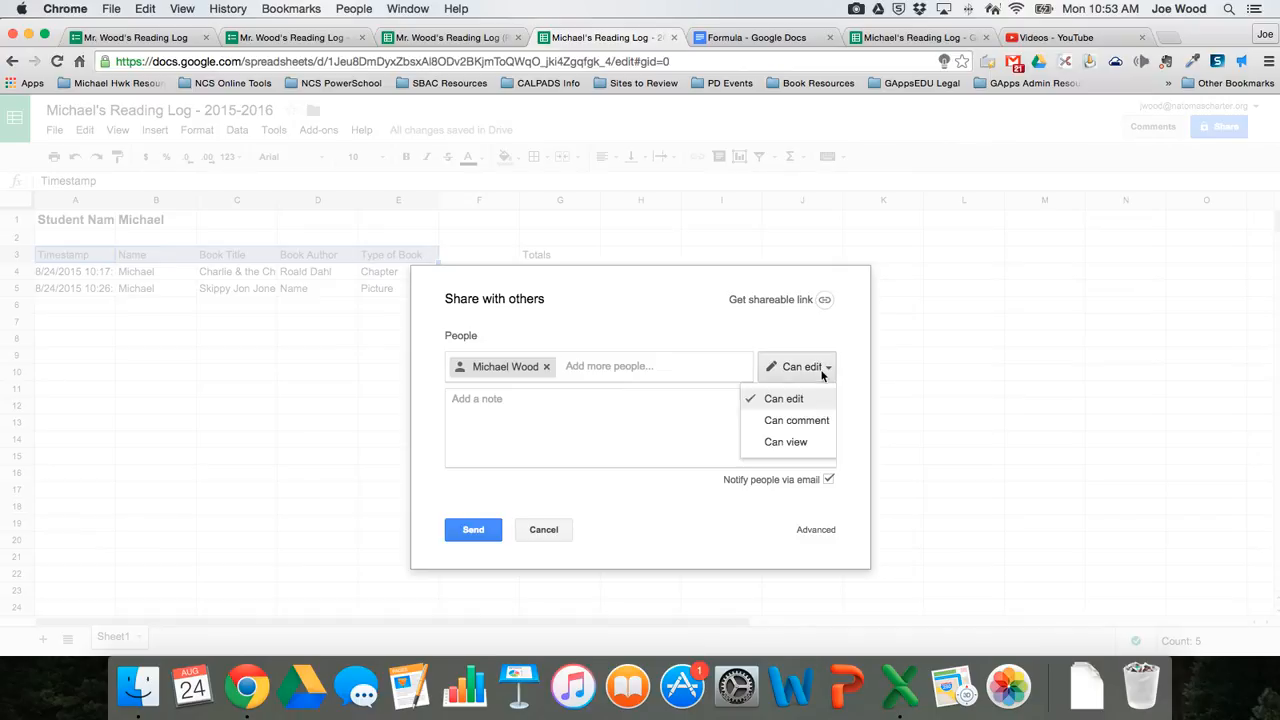
{"action": "left_click", "coordinate": [784, 442]}
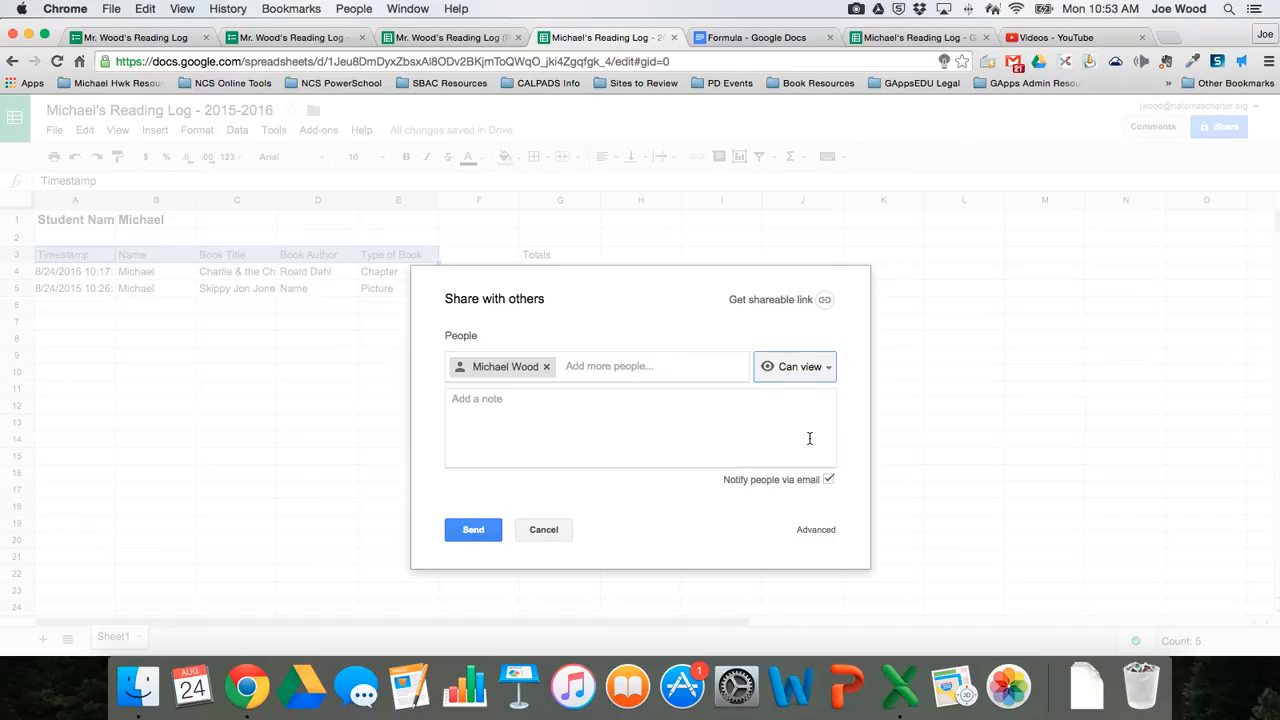
{"action": "mouse_move", "coordinate": [808, 438]}
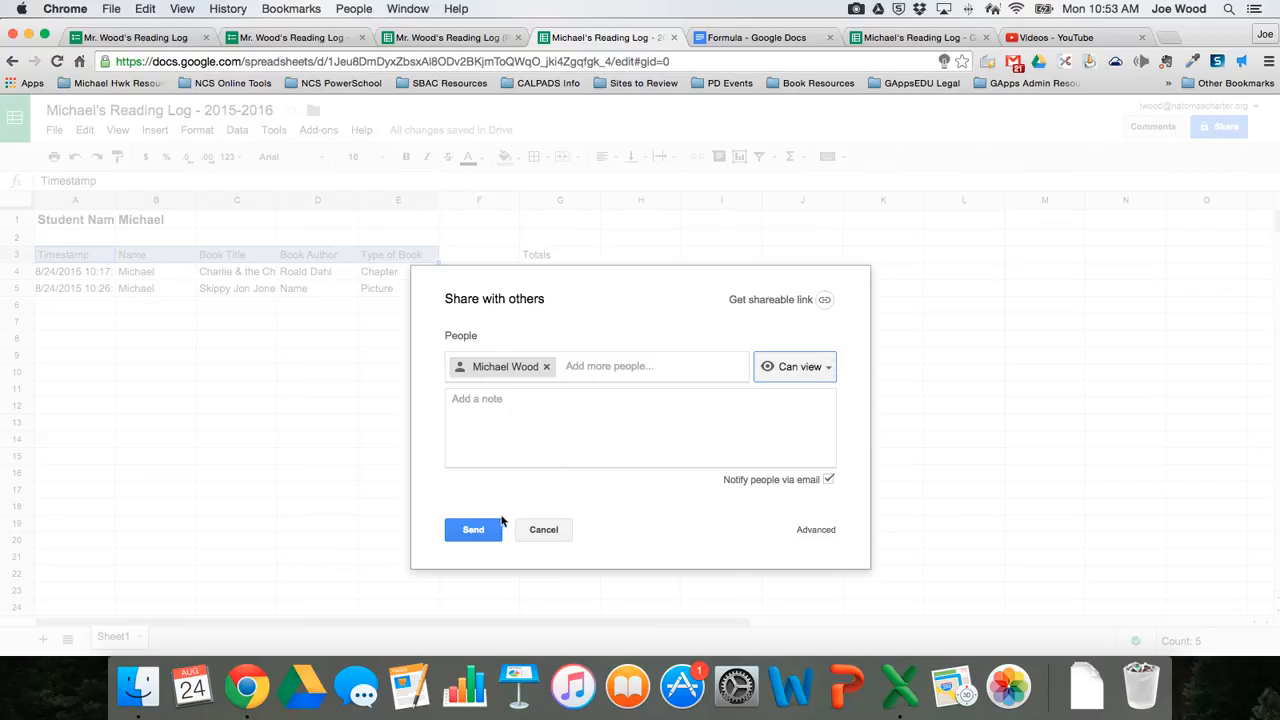
{"action": "left_click", "coordinate": [472, 528]}
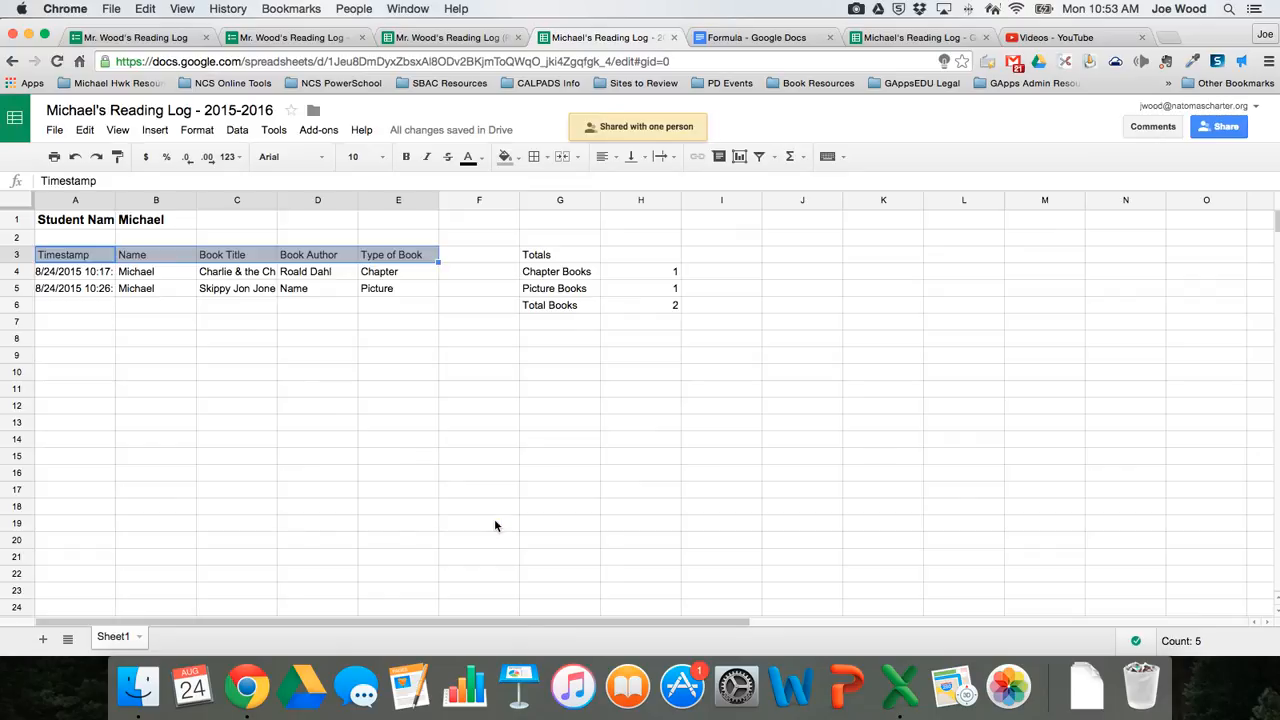
{"action": "mouse_move", "coordinate": [258, 304]}
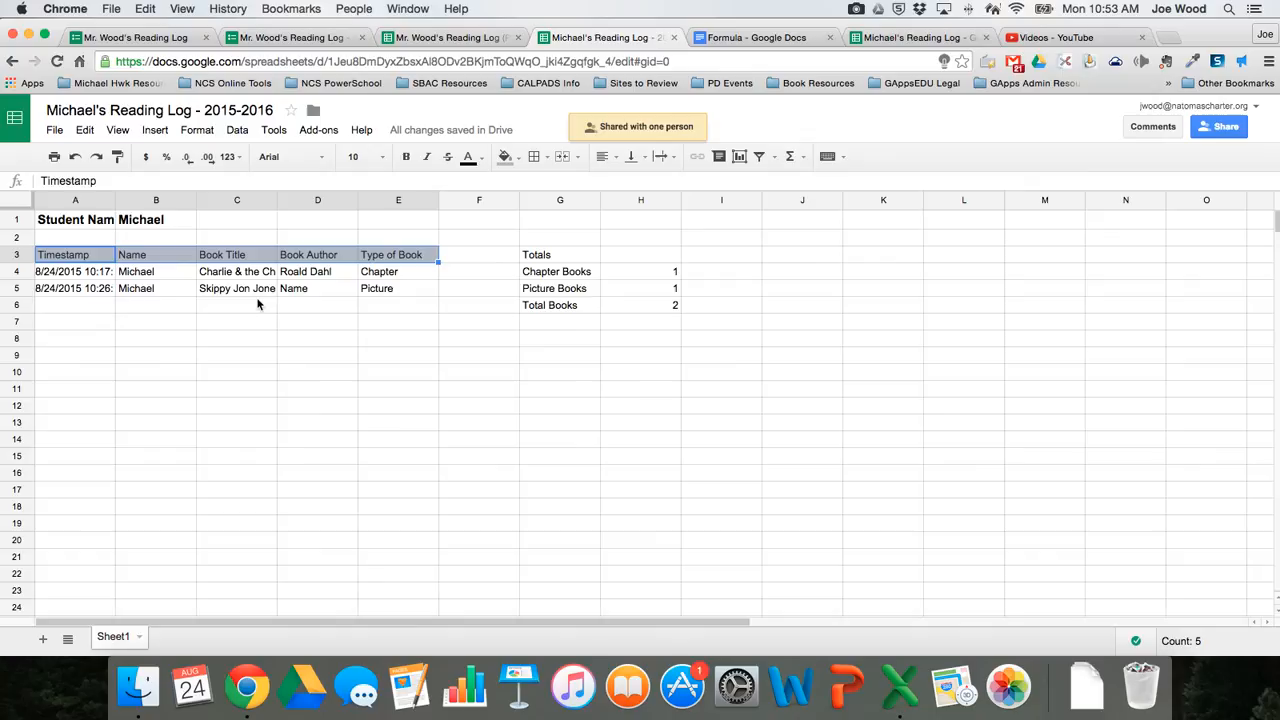
{"action": "left_click", "coordinate": [290, 36]}
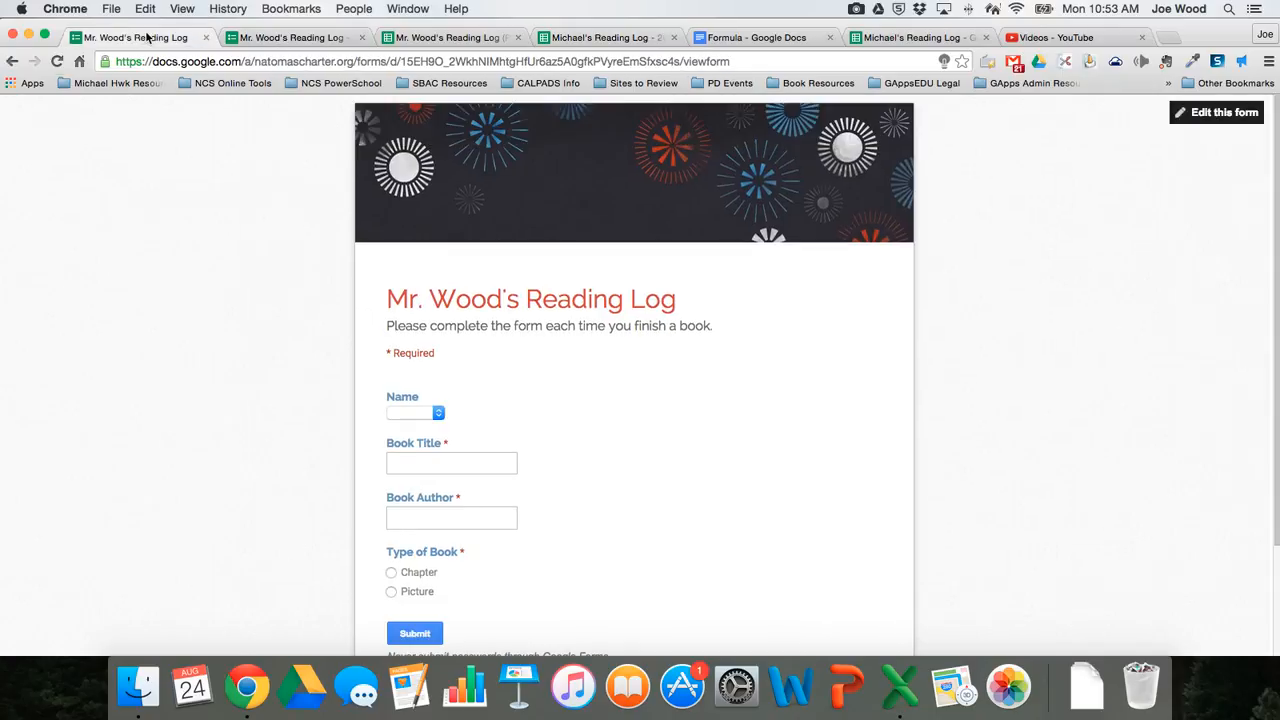
Submit a form entry for Michael: Picture book 'New Book' by 'New Author'
{"action": "left_click", "coordinate": [416, 412]}
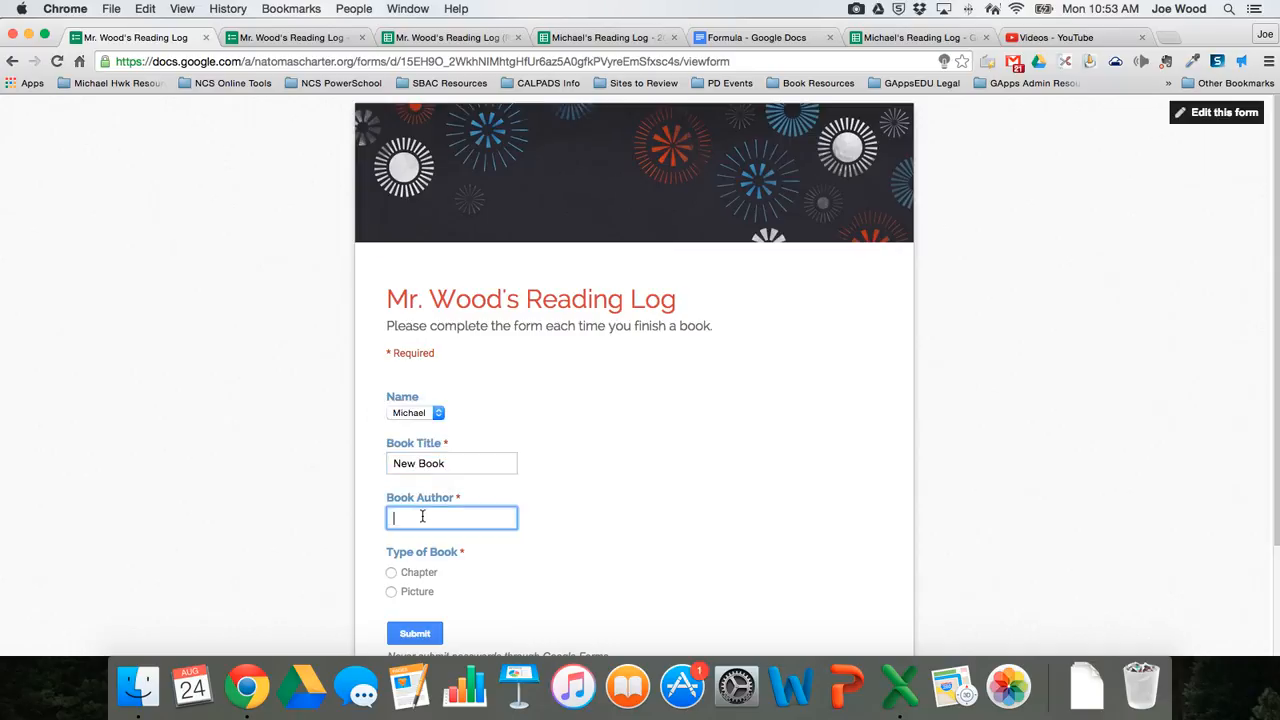
{"action": "type", "text": "New Author"}
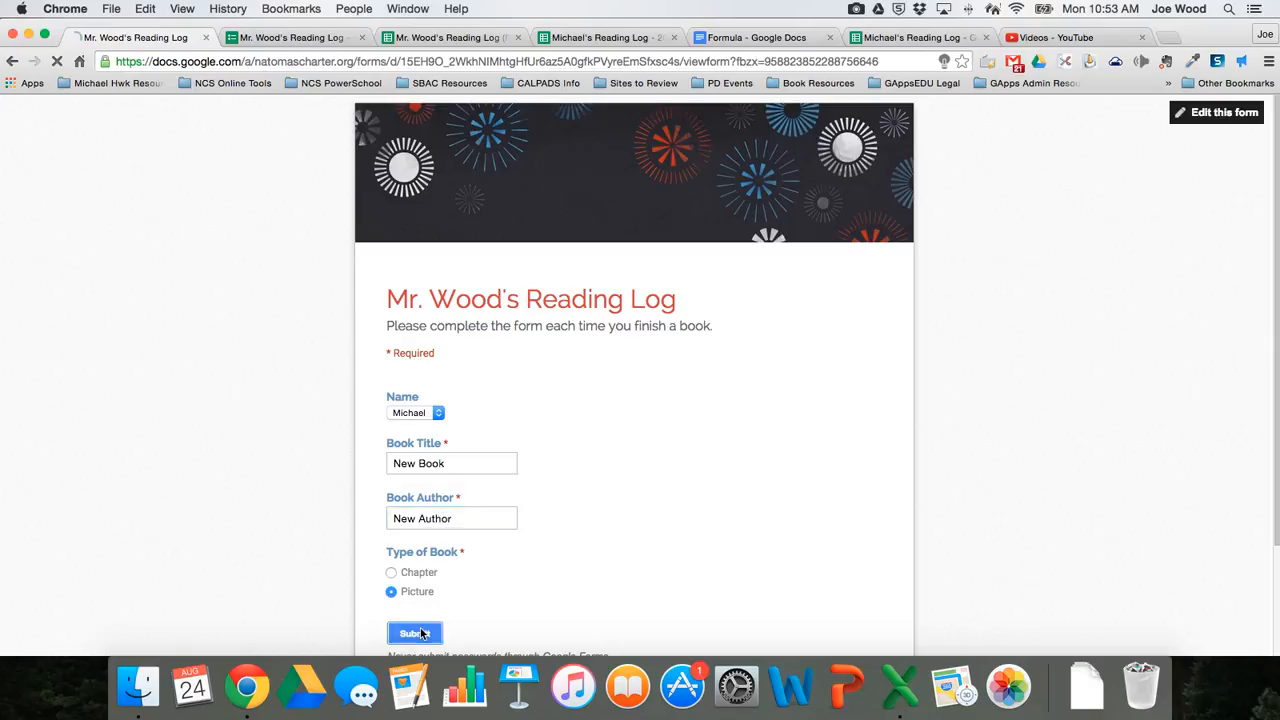
{"action": "left_click", "coordinate": [414, 632]}
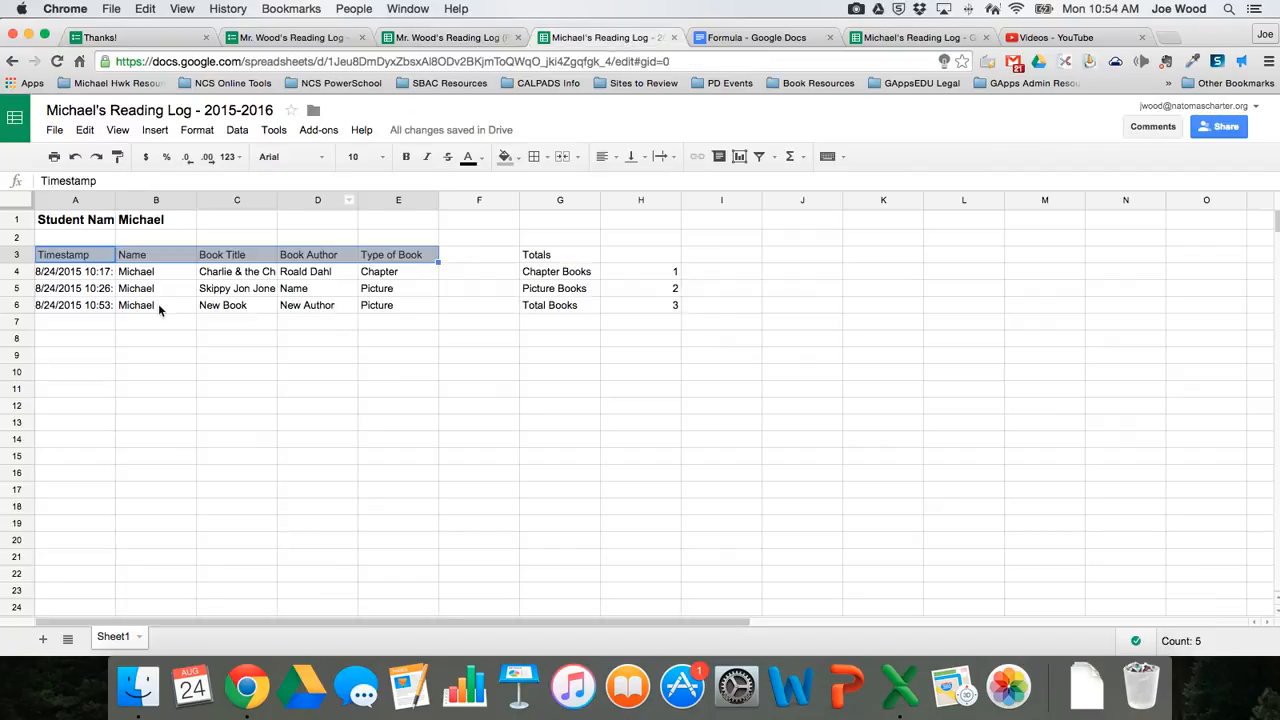
{"action": "mouse_move", "coordinate": [424, 312]}
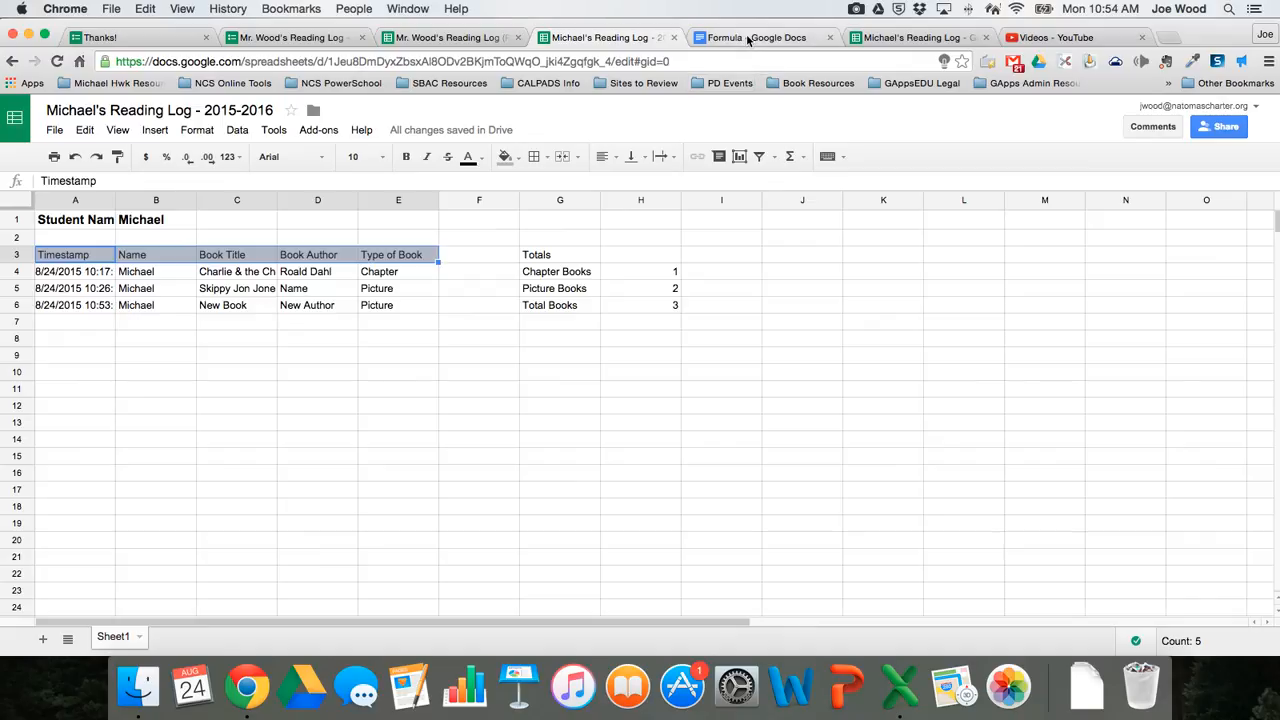
Return to the Formula document holding the QUERY and IMPORTRANGE formulas
{"action": "left_click", "coordinate": [756, 36]}
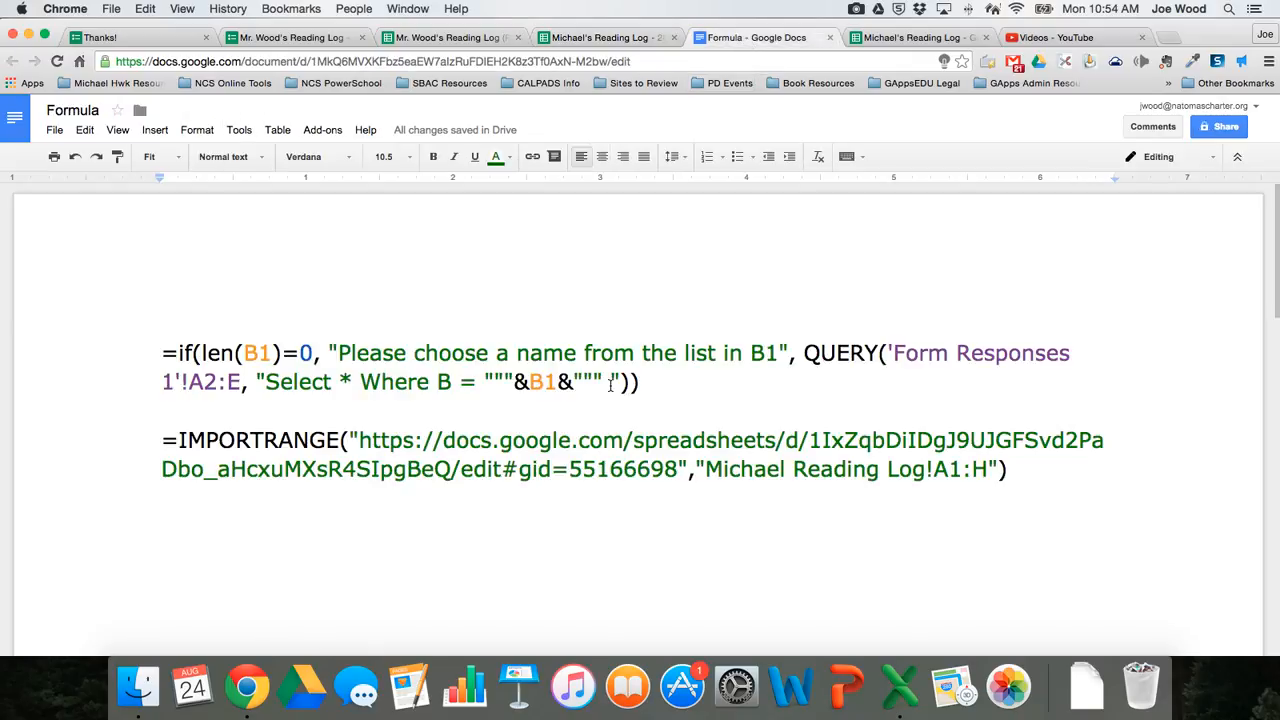